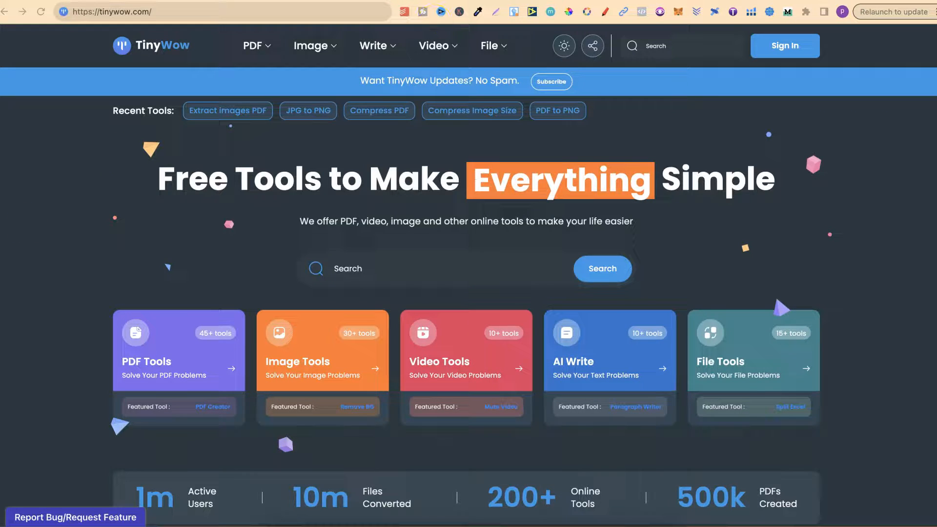
Compare with the iLovePDF site, then list TinyWow's PDF tools like Edit, Merge and Compress PDF.
click(119, 11)
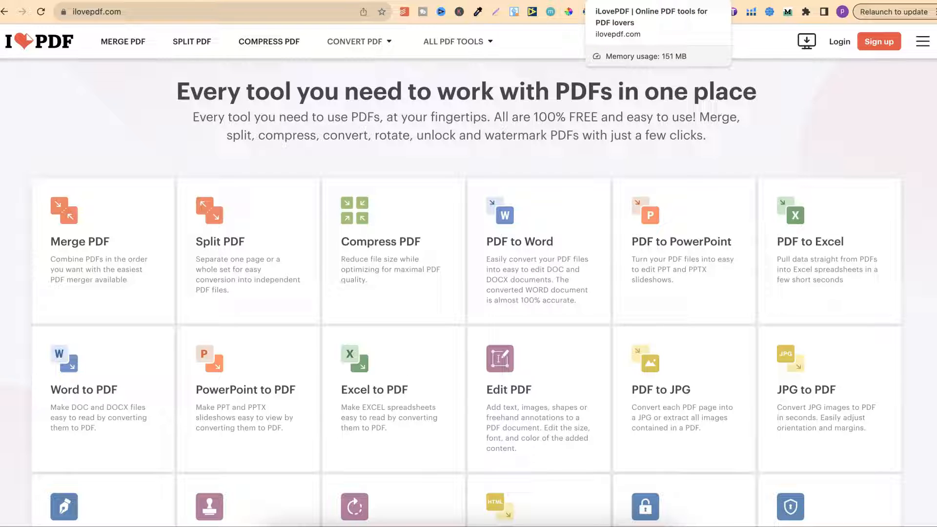
mouse_move(877, 136)
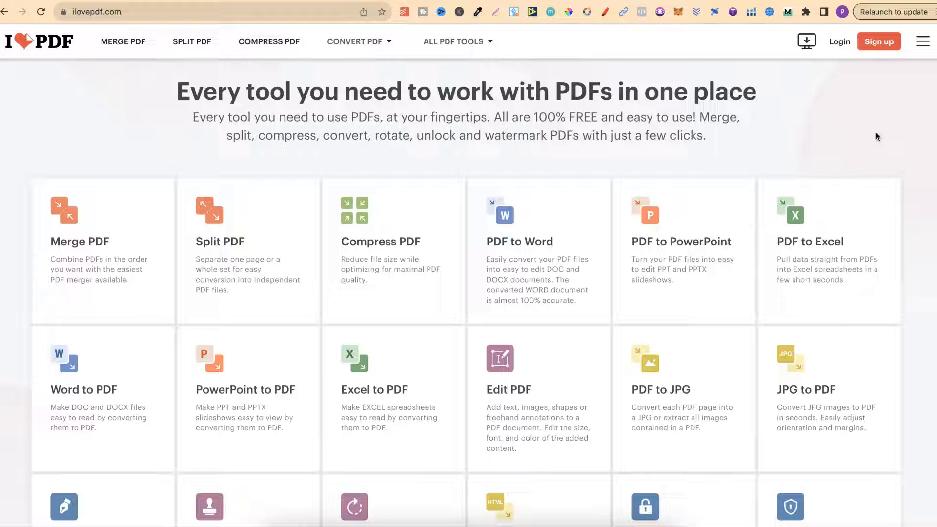
mouse_move(8, 151)
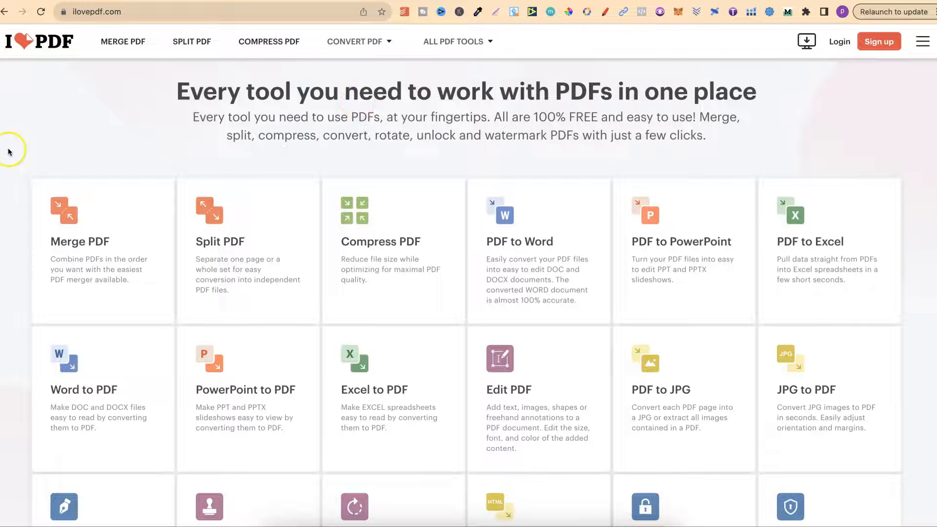
mouse_move(144, 147)
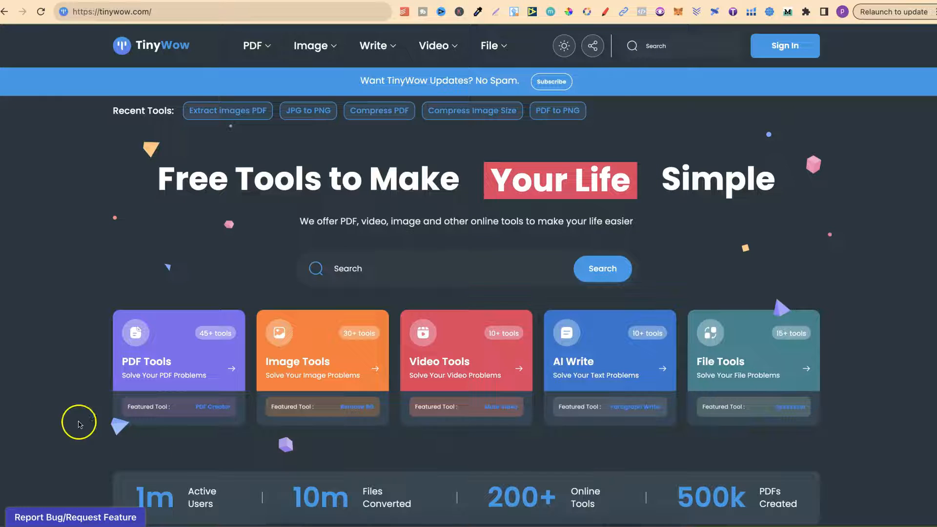
click(254, 46)
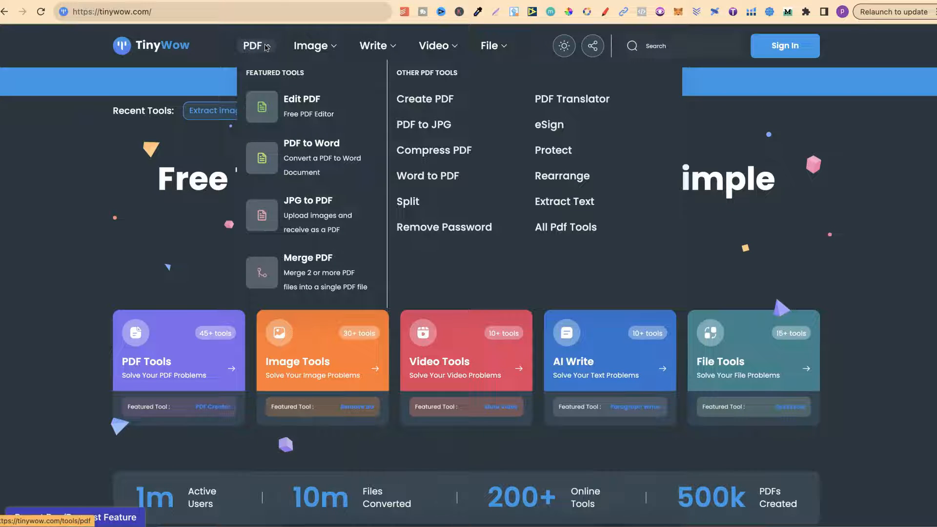
mouse_move(302, 107)
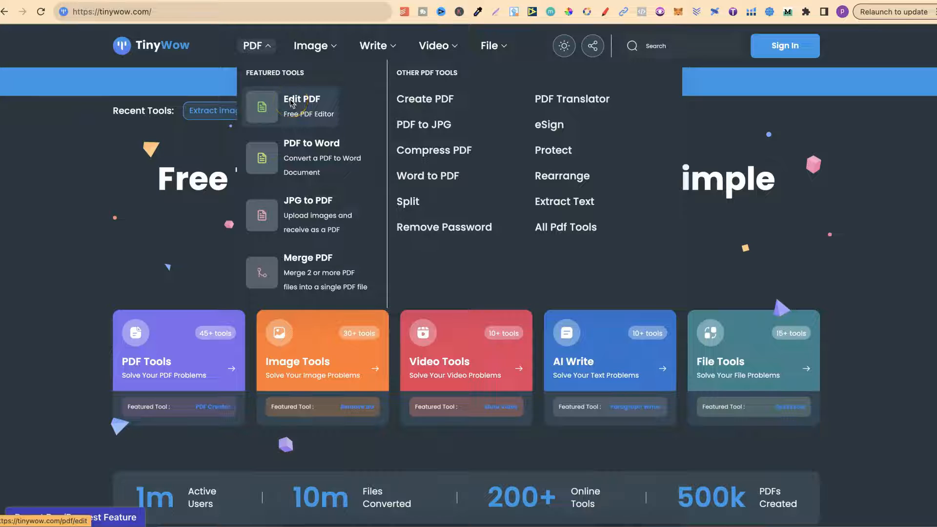
mouse_move(307, 214)
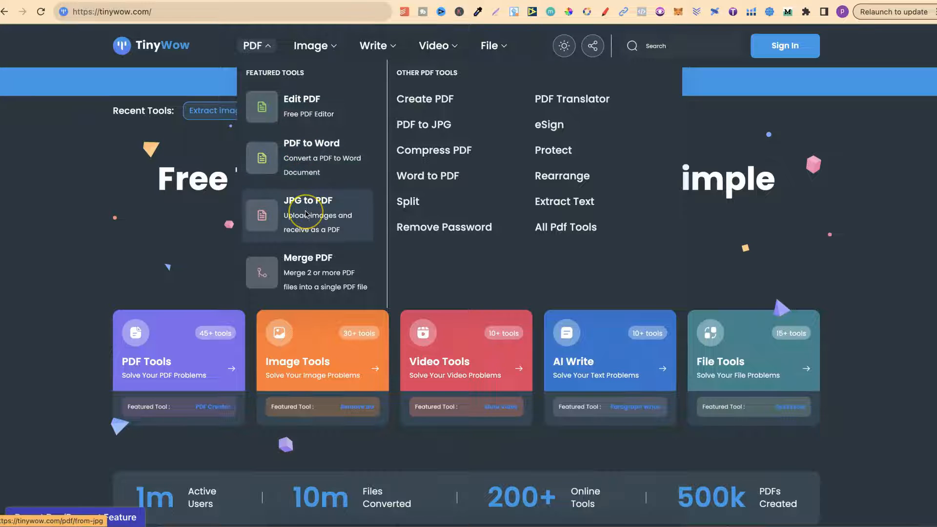
mouse_move(326, 259)
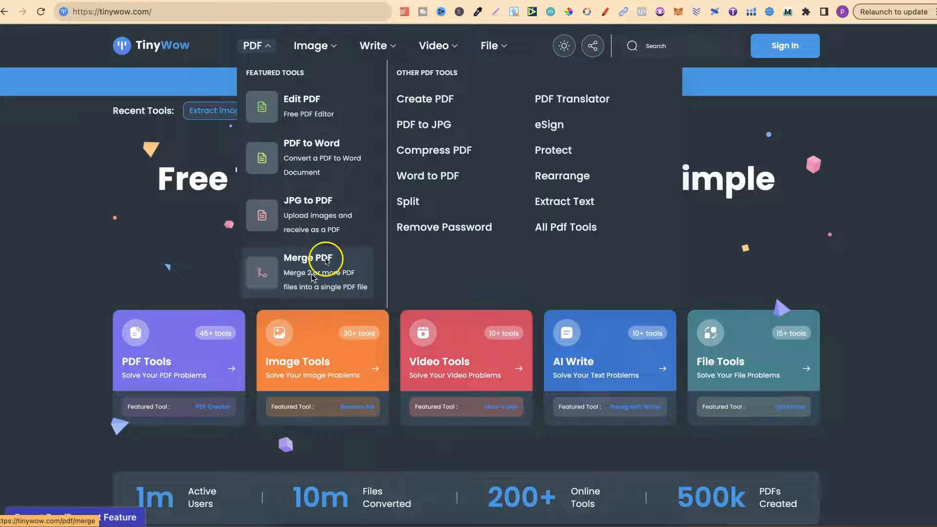
mouse_move(531, 138)
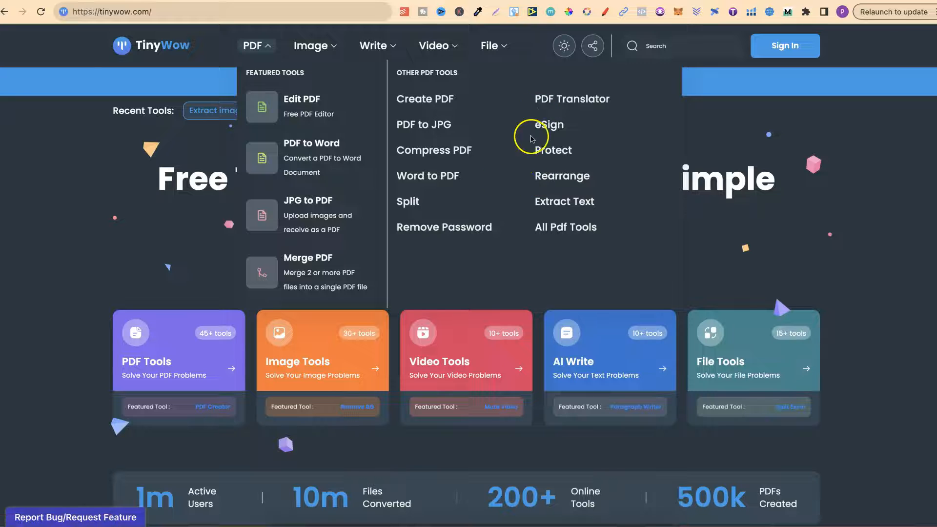
List the image tools, including AI image tools and Resize Dimensions.
click(311, 46)
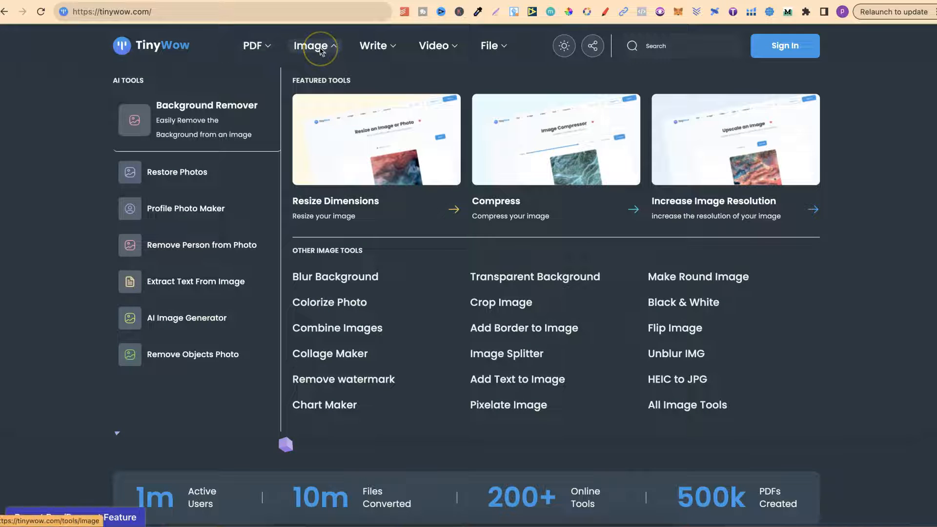
mouse_move(230, 119)
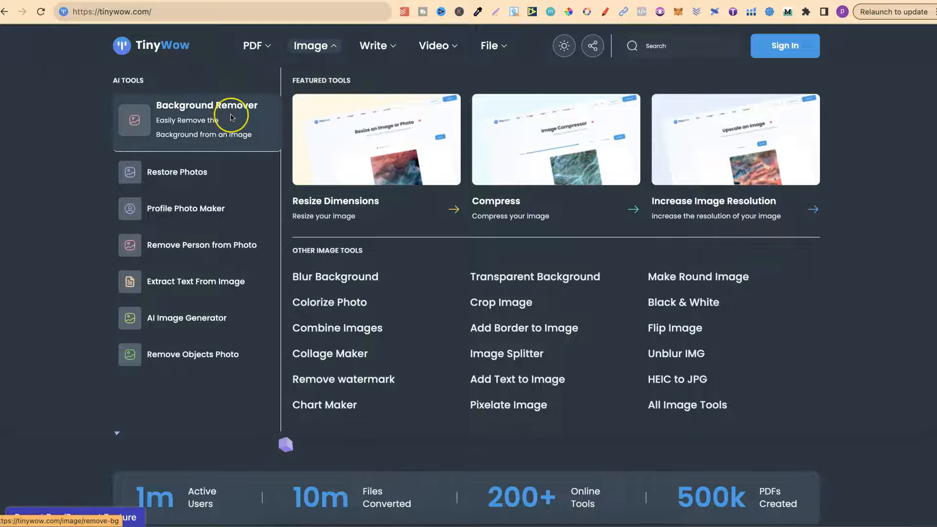
mouse_move(190, 172)
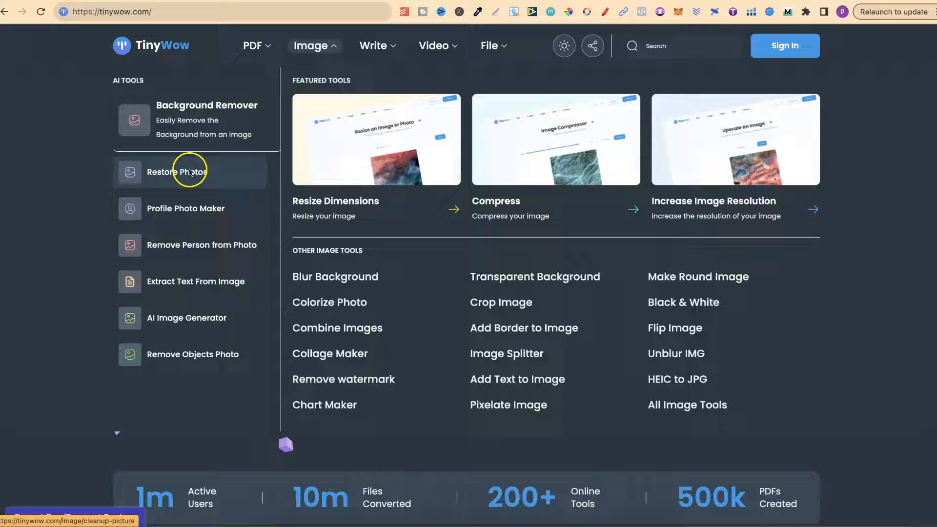
mouse_move(194, 216)
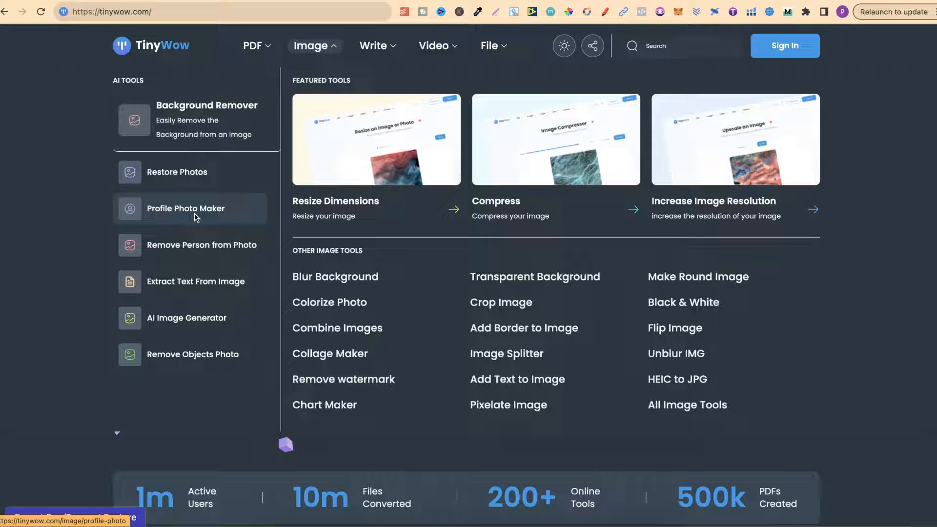
mouse_move(201, 244)
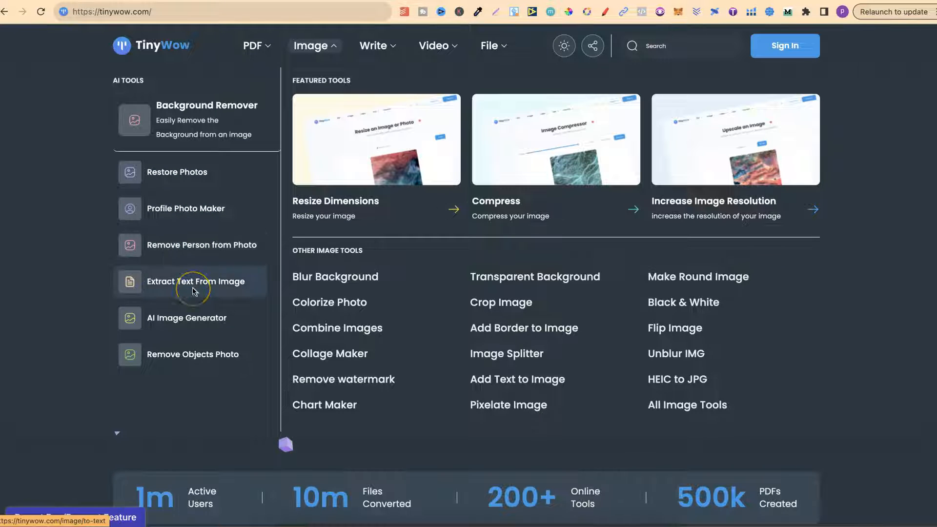
mouse_move(192, 318)
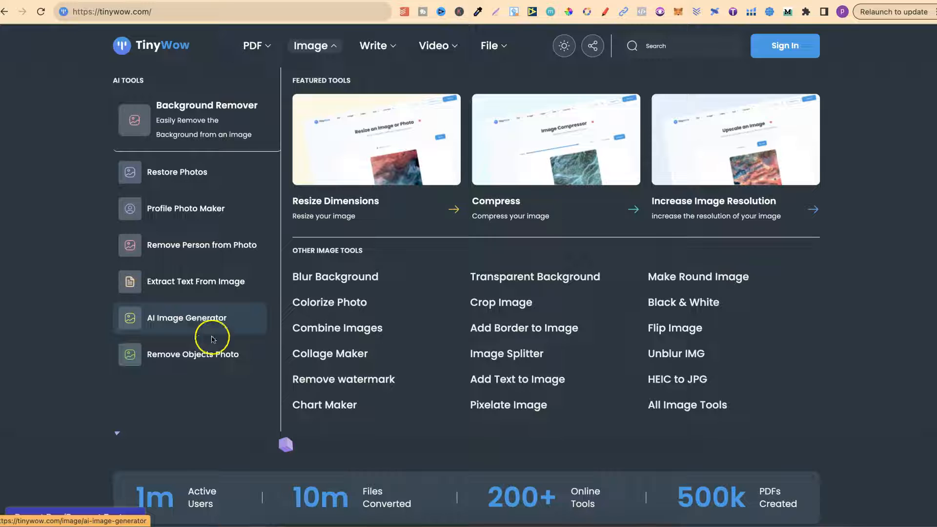
mouse_move(192, 355)
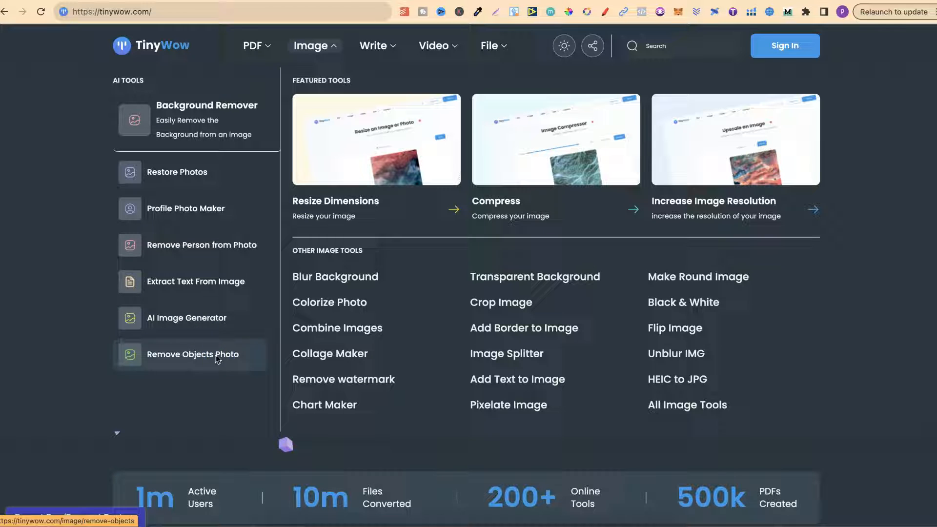
mouse_move(594, 321)
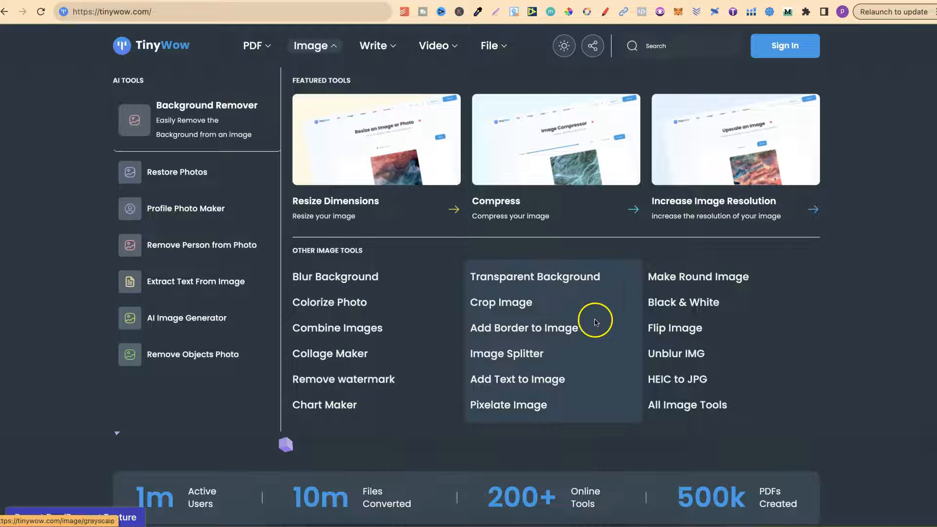
Look over the AI writing tools, then list video tools like Compress Video and Trim Video.
click(375, 46)
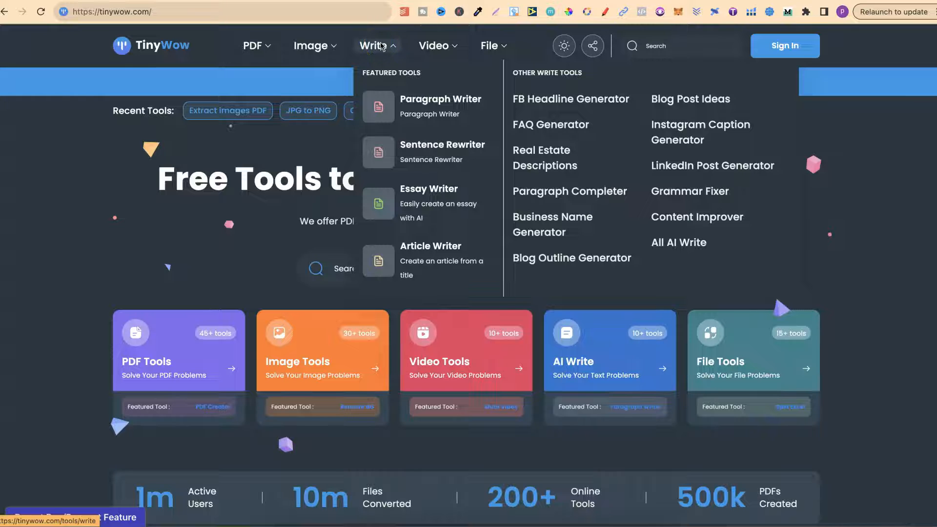
mouse_move(430, 106)
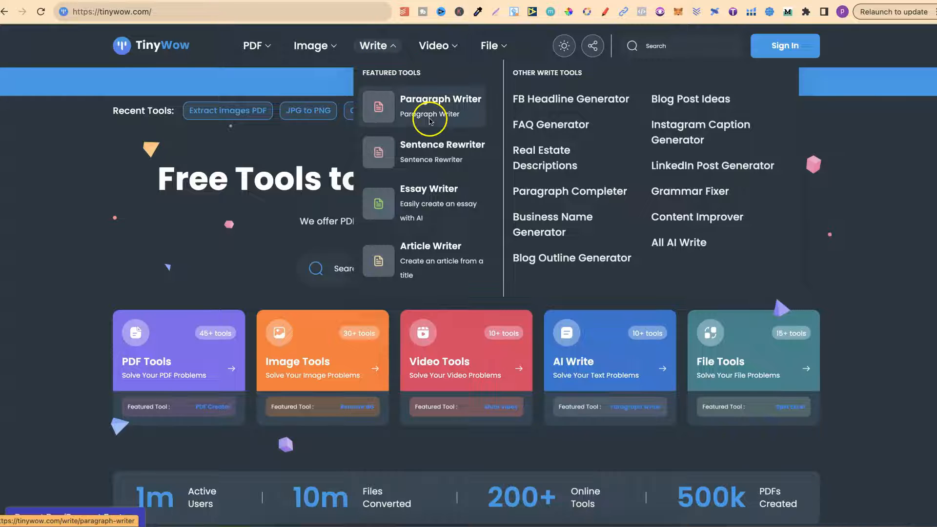
mouse_move(429, 154)
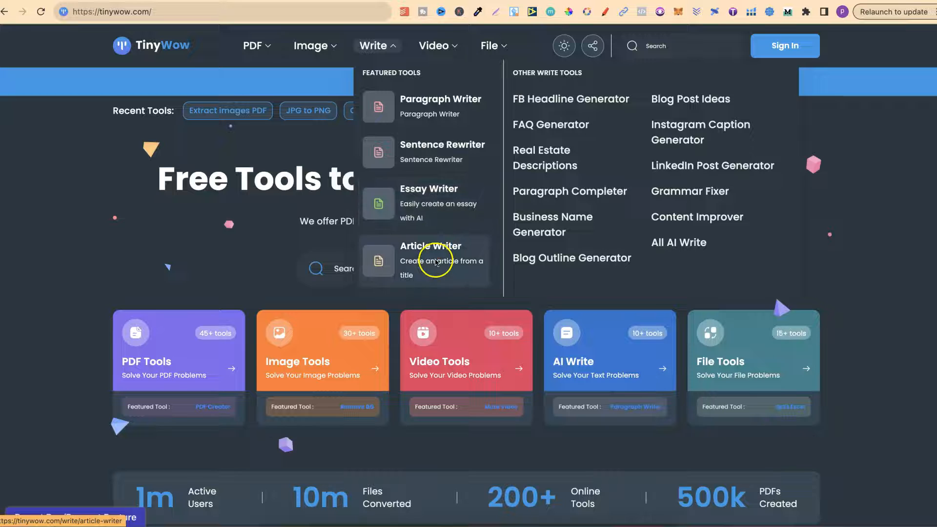
mouse_move(561, 232)
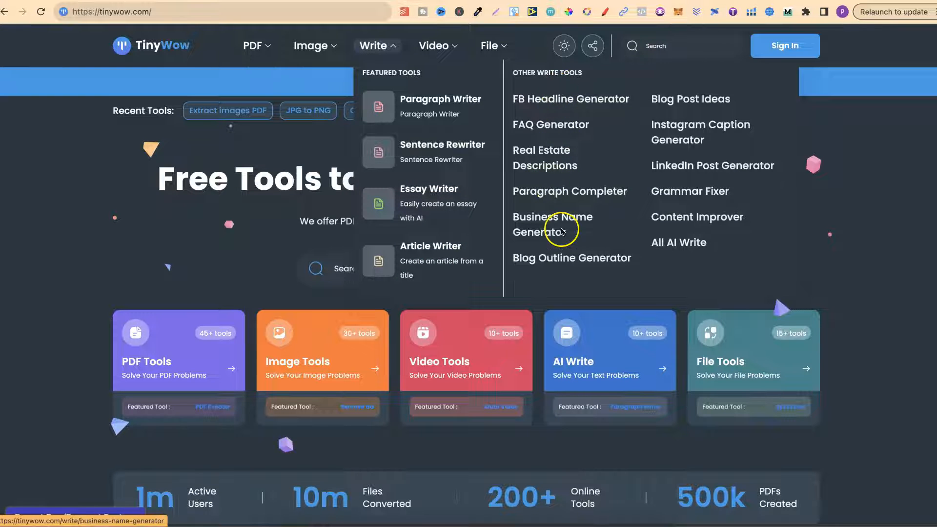
click(435, 46)
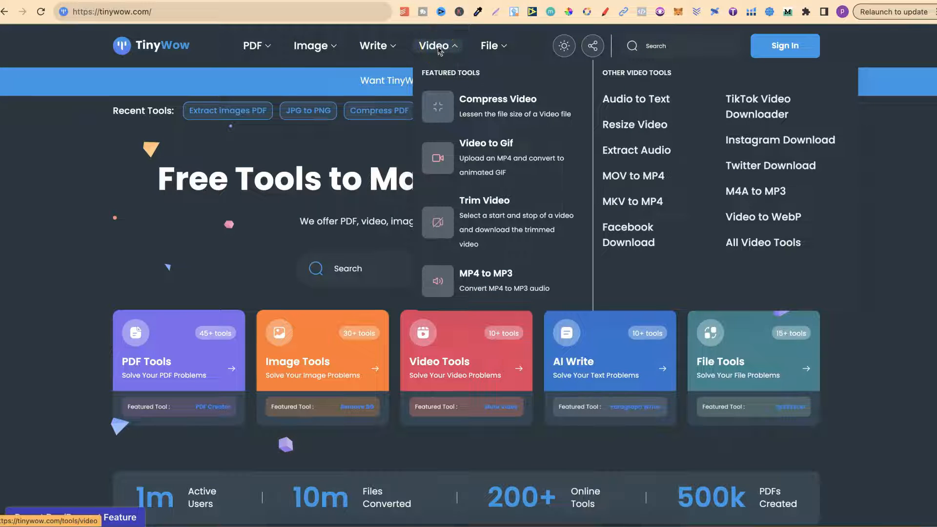
mouse_move(478, 100)
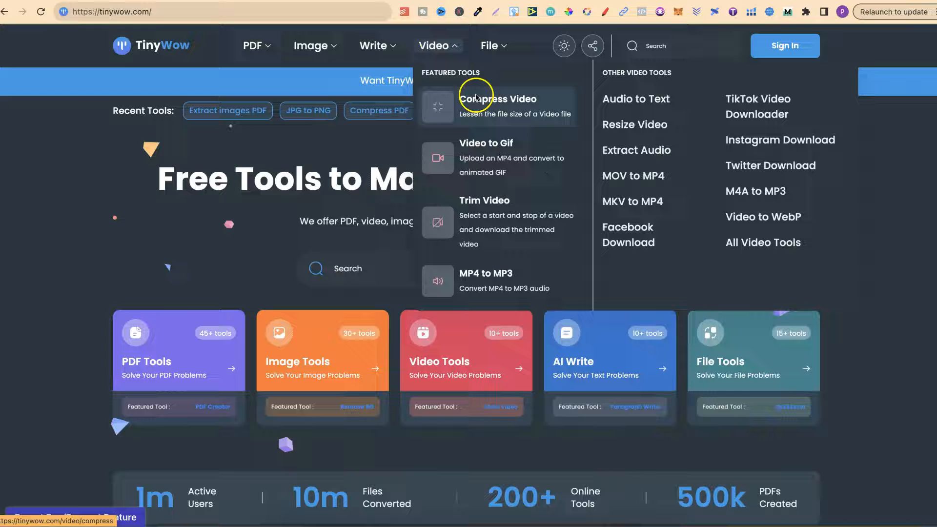
mouse_move(495, 198)
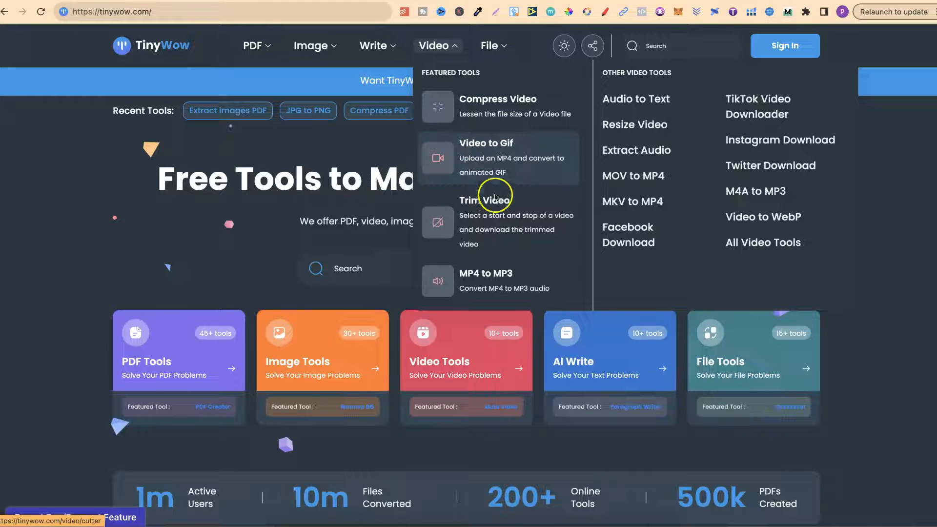
mouse_move(485, 281)
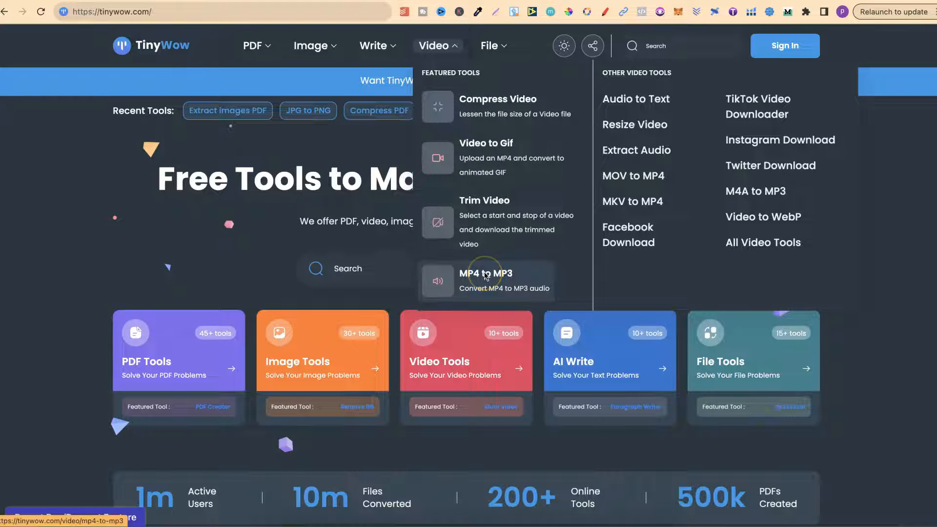
mouse_move(686, 192)
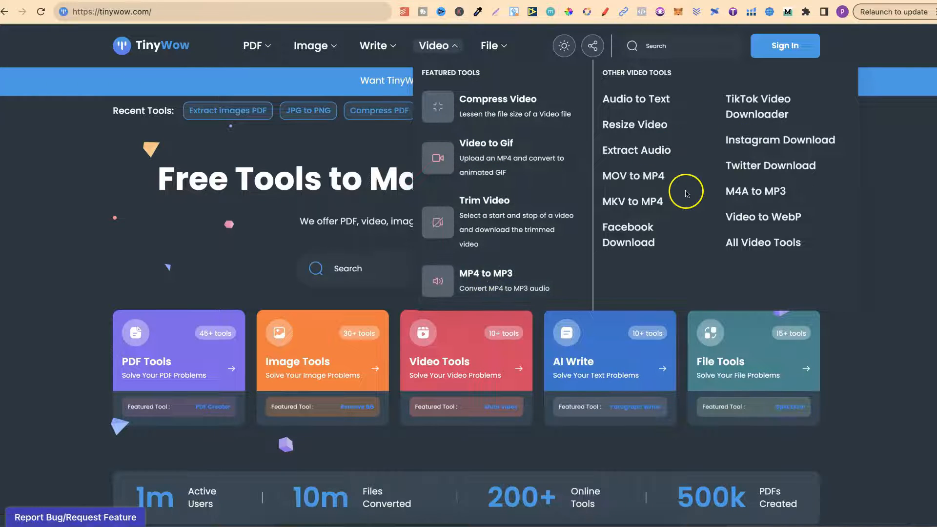
List the file conversion tools such as Split CSV, Excel to PDF and XML to JSON.
click(490, 46)
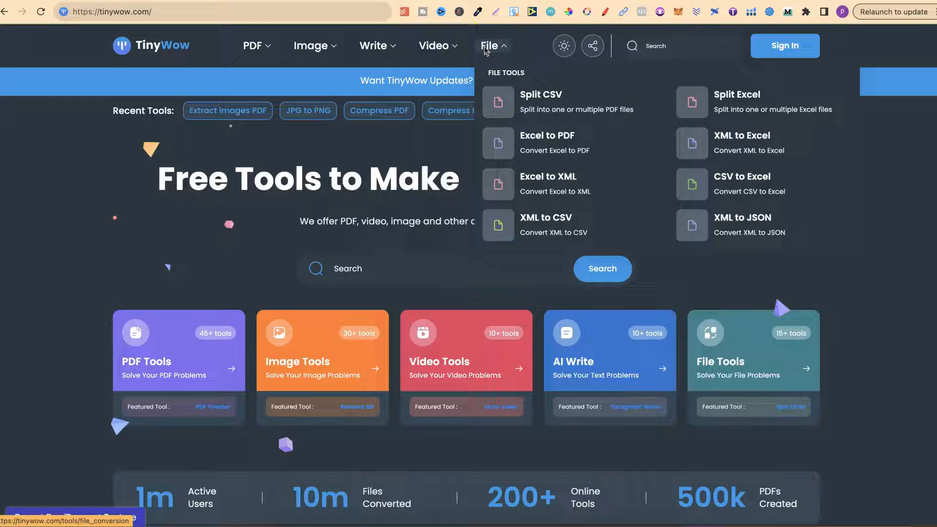
mouse_move(540, 101)
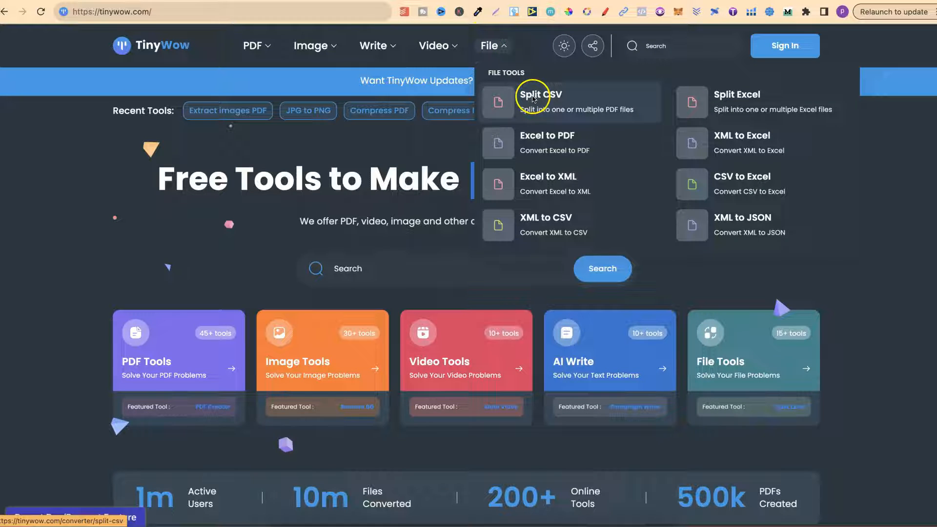
mouse_move(559, 144)
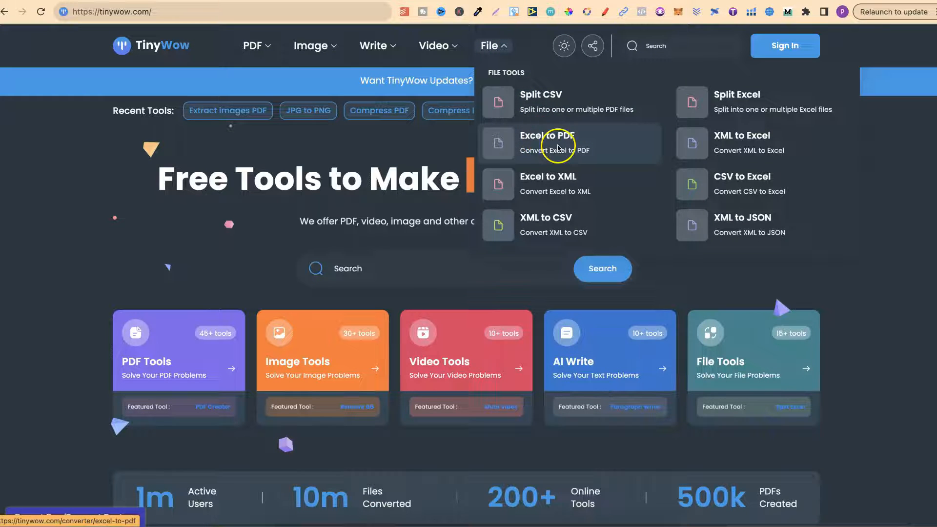
mouse_move(568, 207)
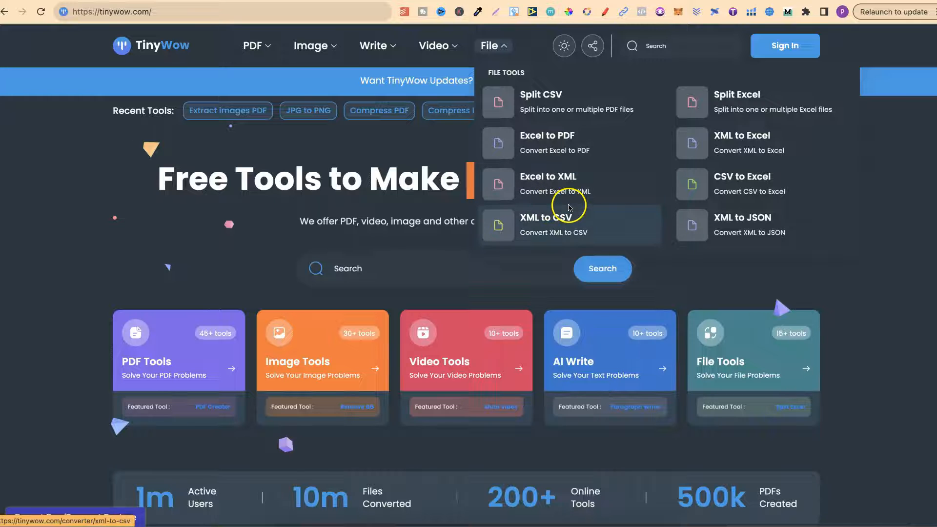
mouse_move(567, 237)
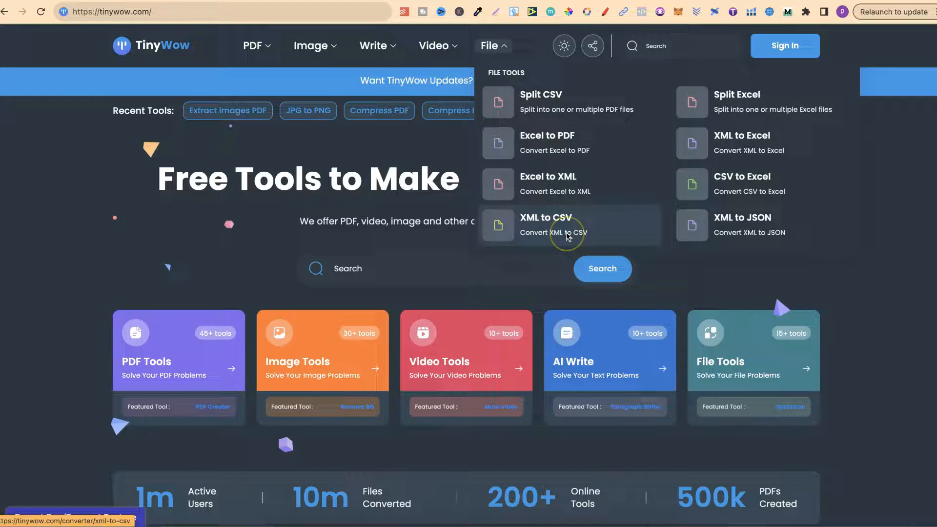
mouse_move(743, 226)
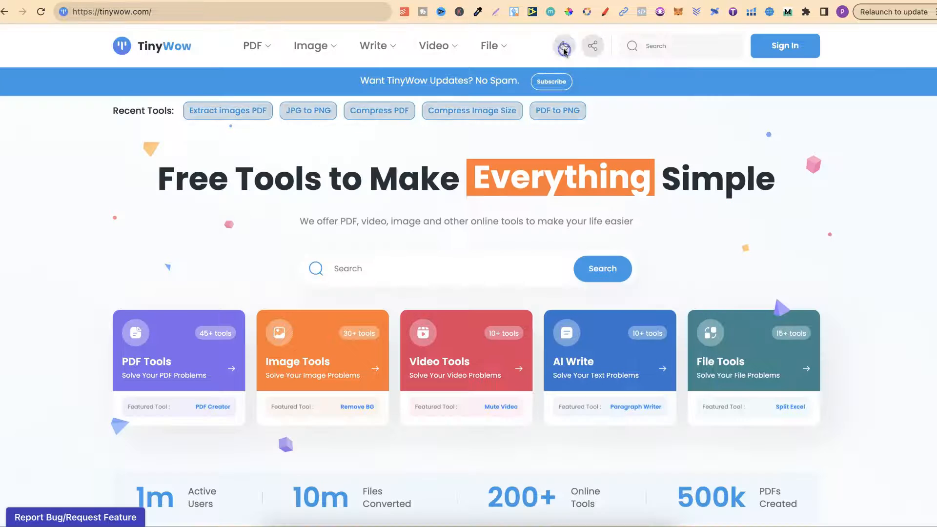
Switch the homepage to light theme and back to dark.
click(563, 46)
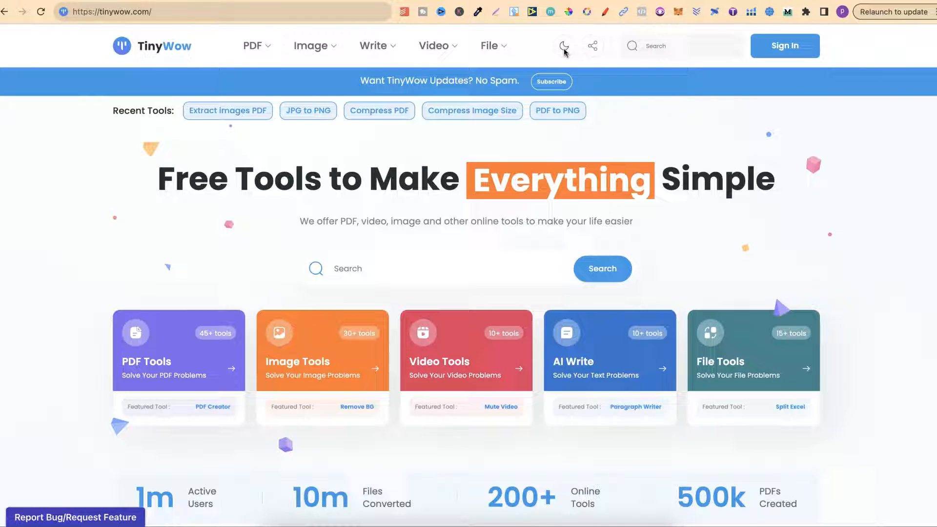
click(562, 46)
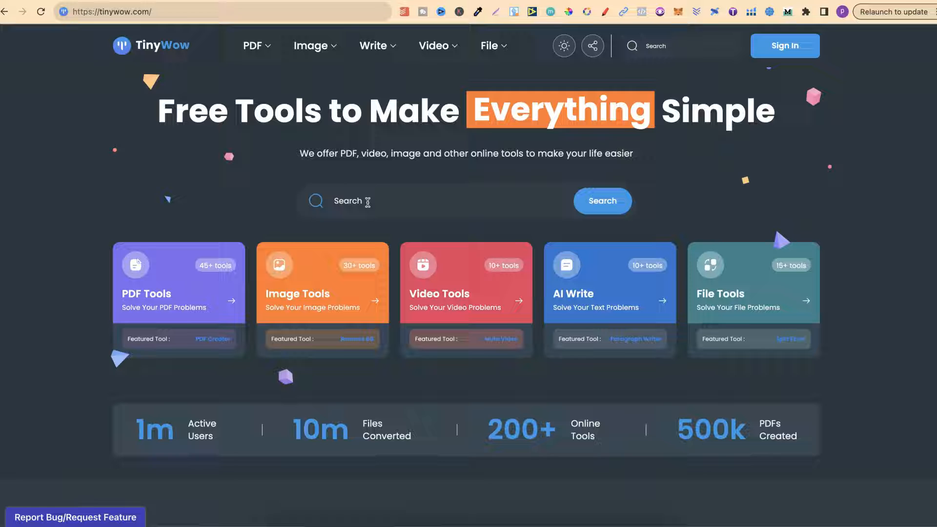
mouse_move(540, 312)
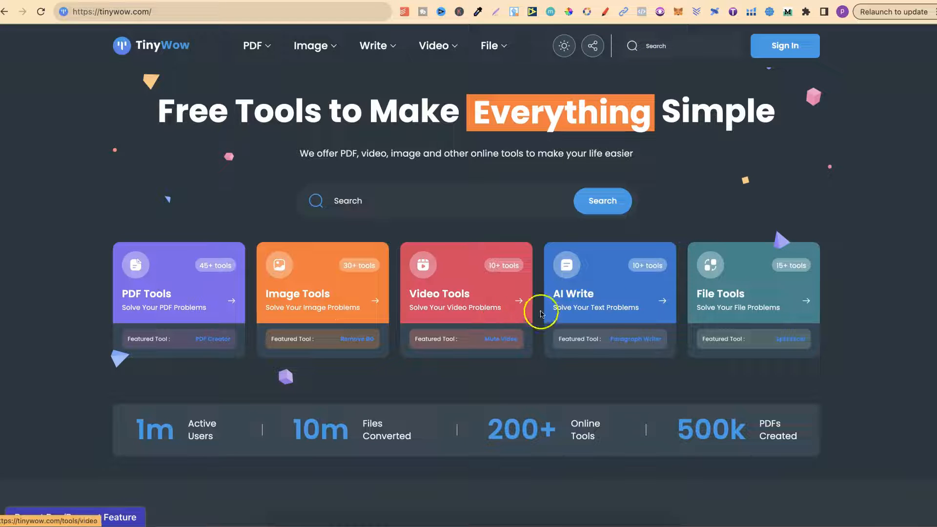
Scroll past the category cards to the site stats and Our Most Popular Tools heading.
scroll(down, 3)
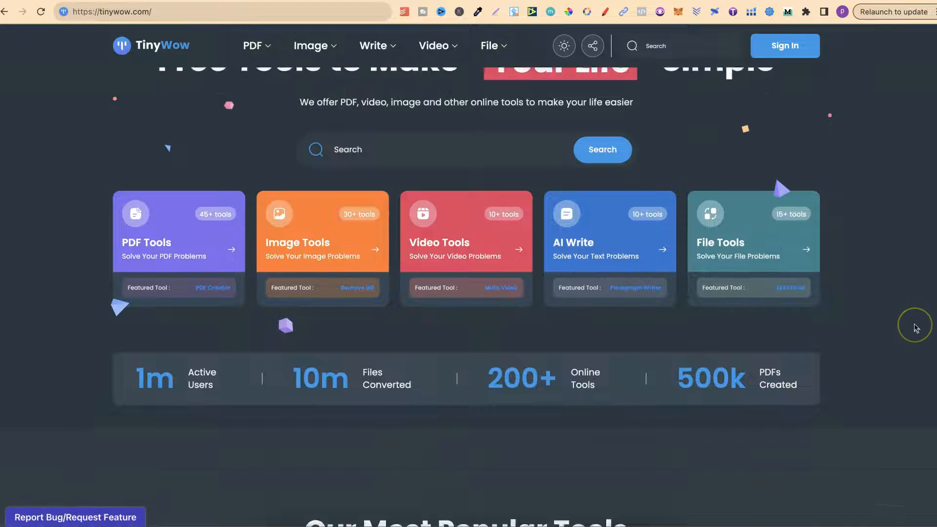
scroll(down, 3)
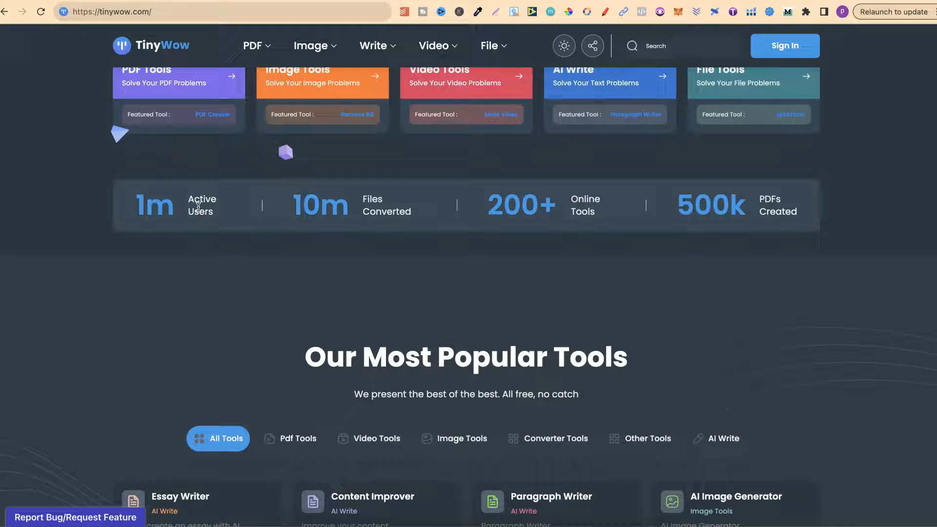
mouse_move(324, 212)
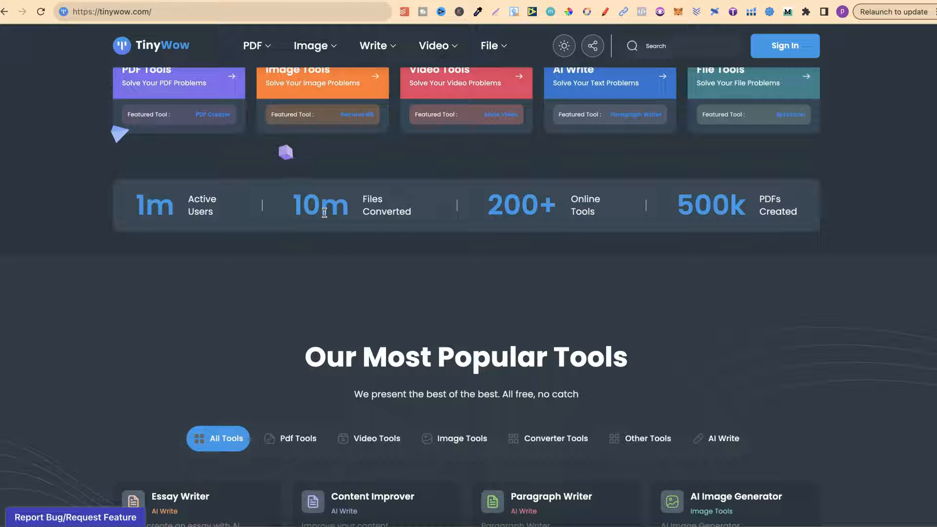
mouse_move(555, 216)
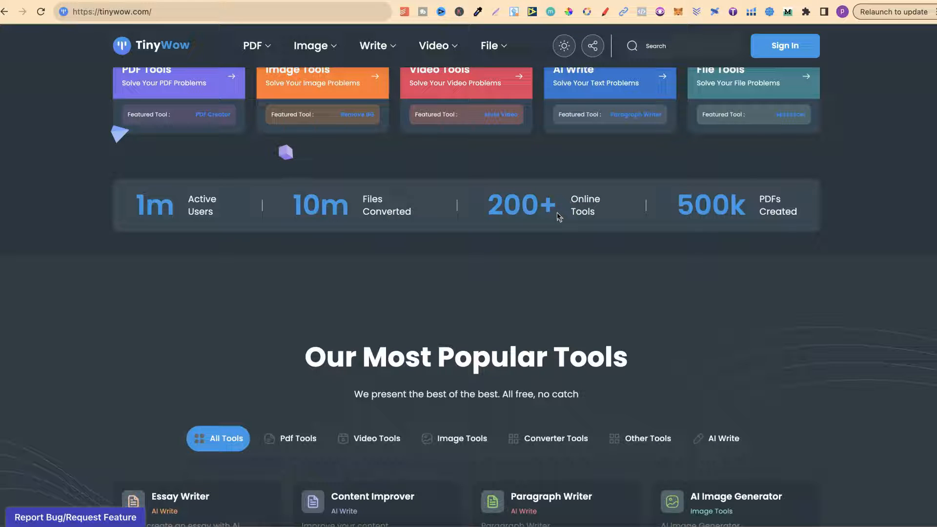
mouse_move(706, 242)
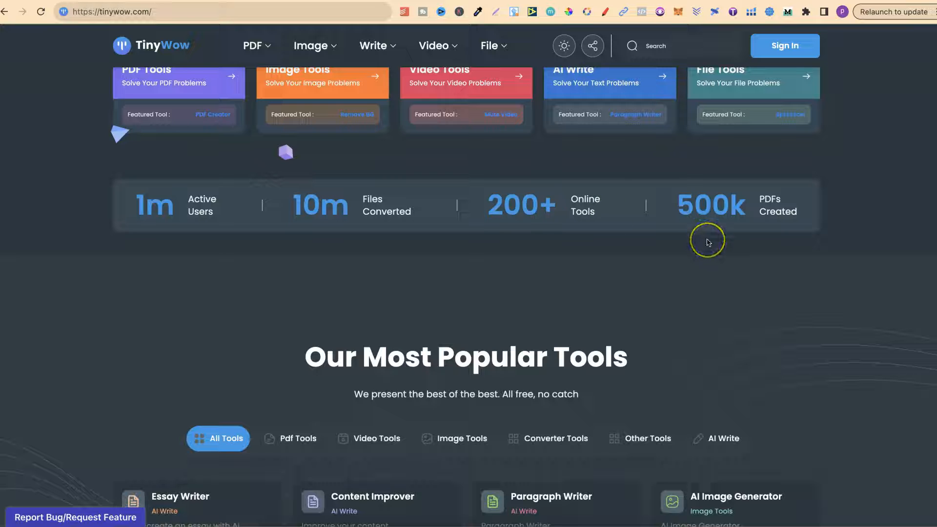
mouse_move(699, 209)
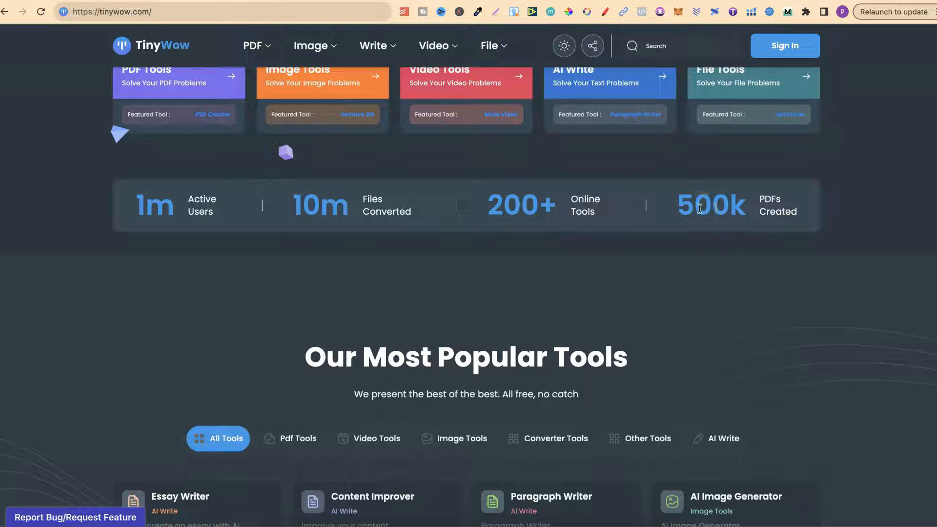
Scroll through the popular tools grid down to the Free Tools You'd Usually Pay For section.
scroll(down, 3)
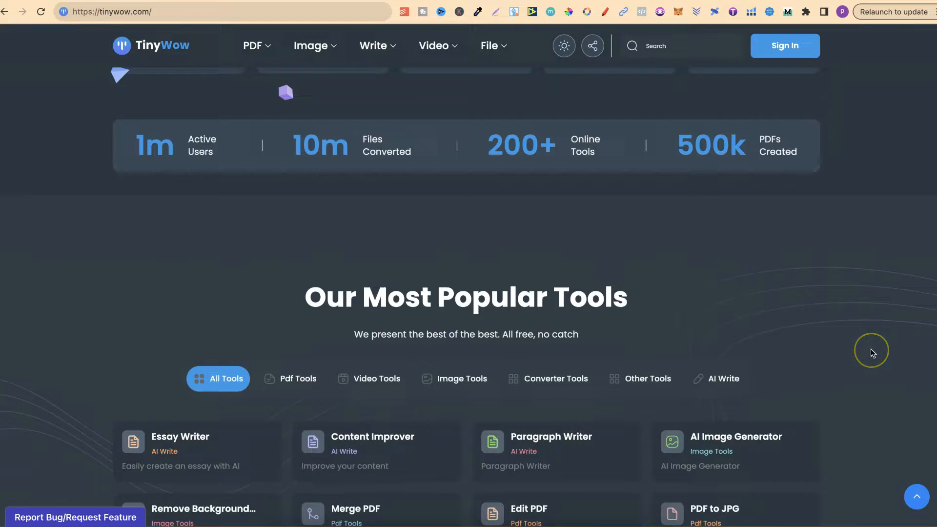
scroll(down, 3)
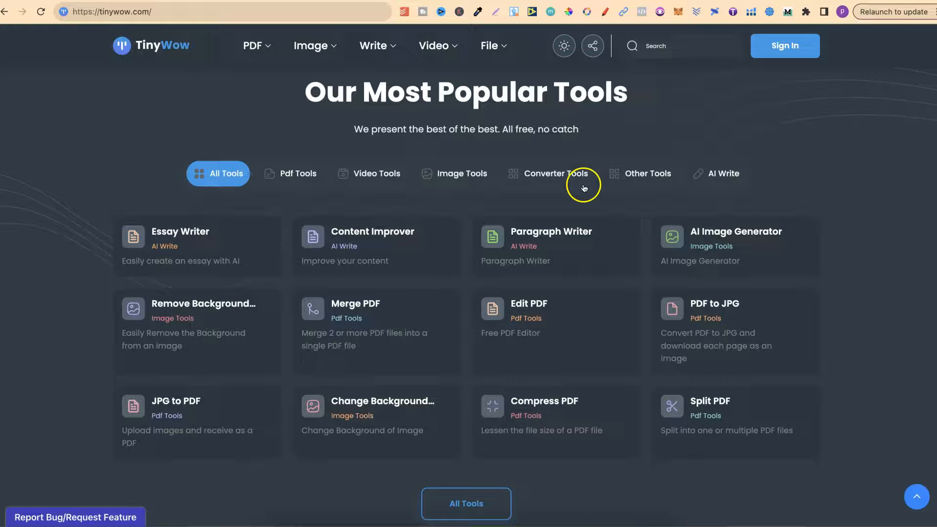
mouse_move(247, 234)
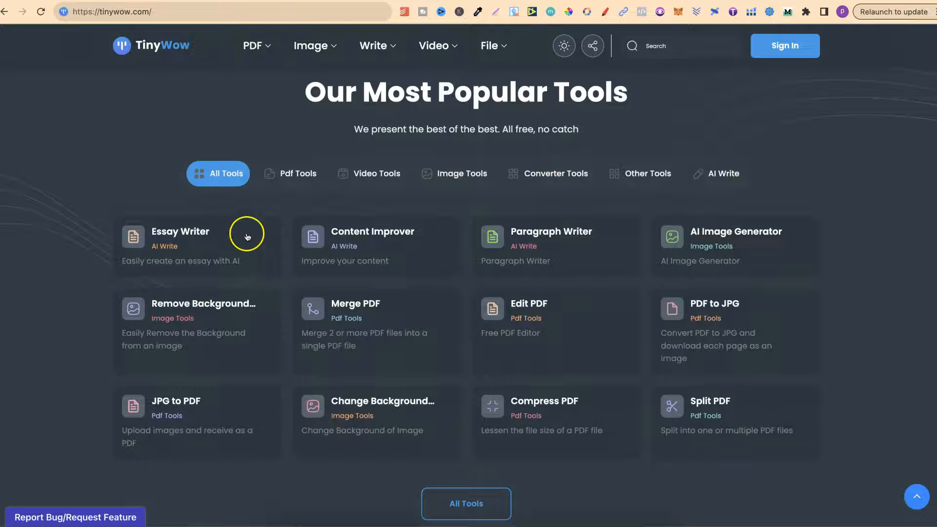
mouse_move(399, 246)
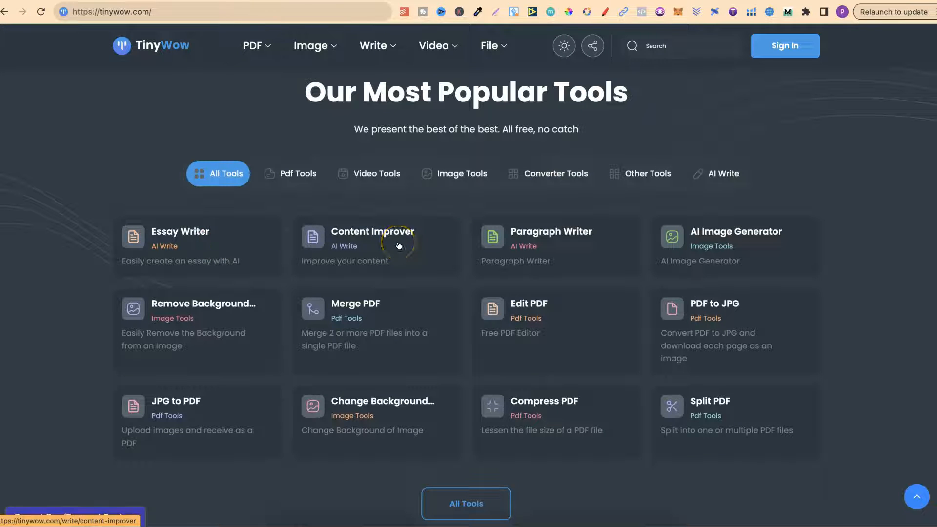
mouse_move(555, 256)
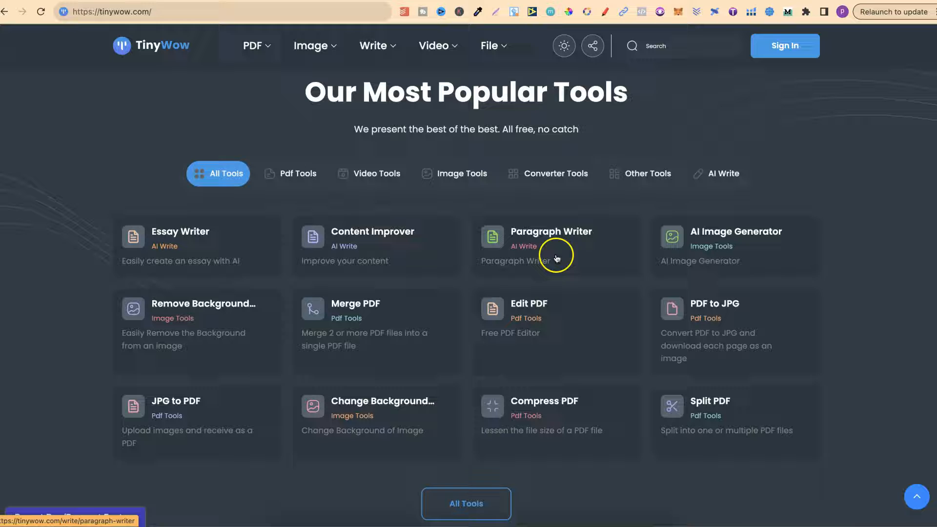
mouse_move(723, 245)
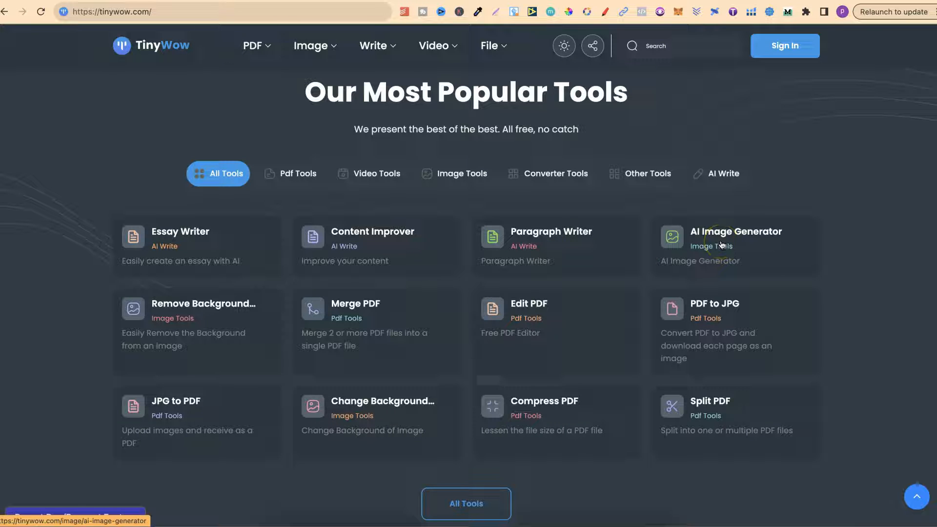
mouse_move(520, 331)
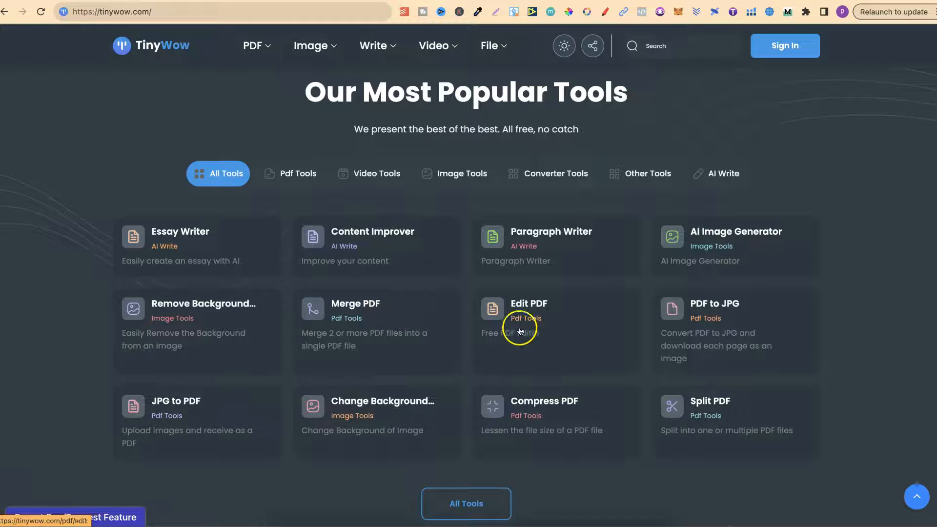
mouse_move(877, 382)
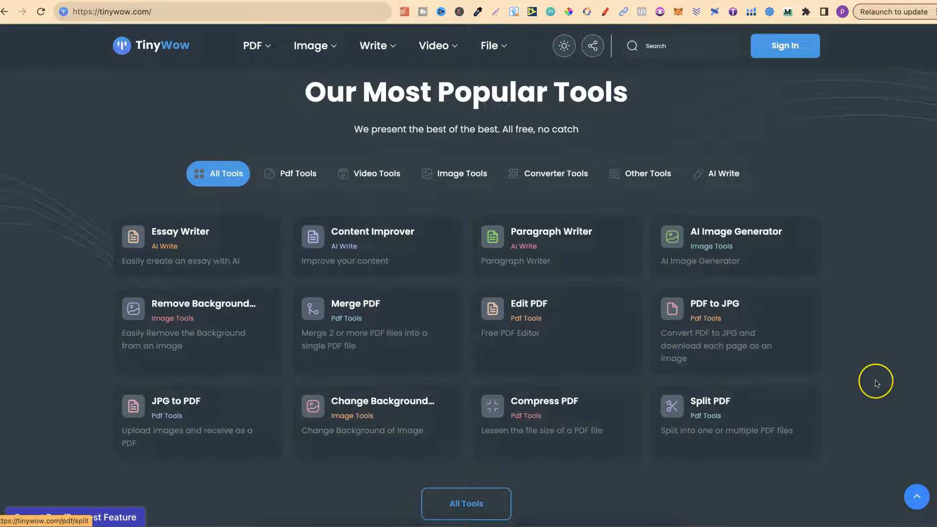
scroll(down, 3)
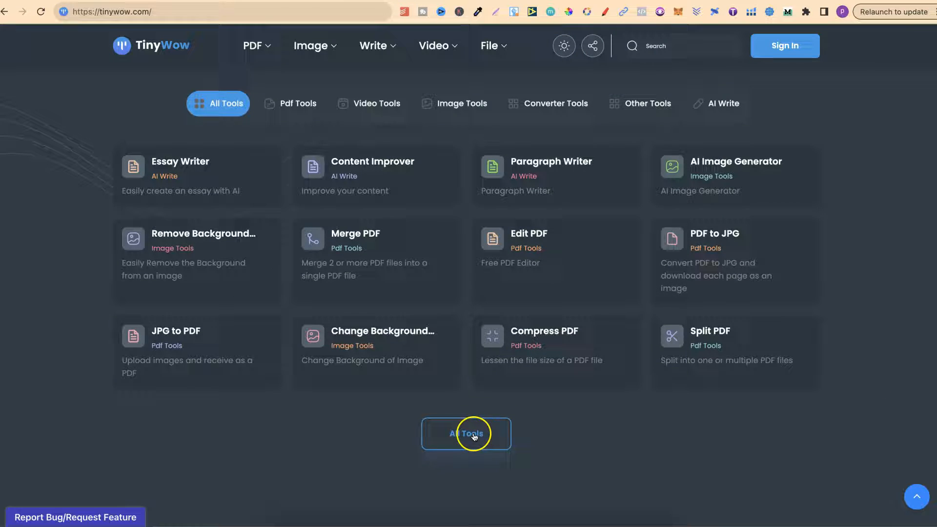
mouse_move(672, 427)
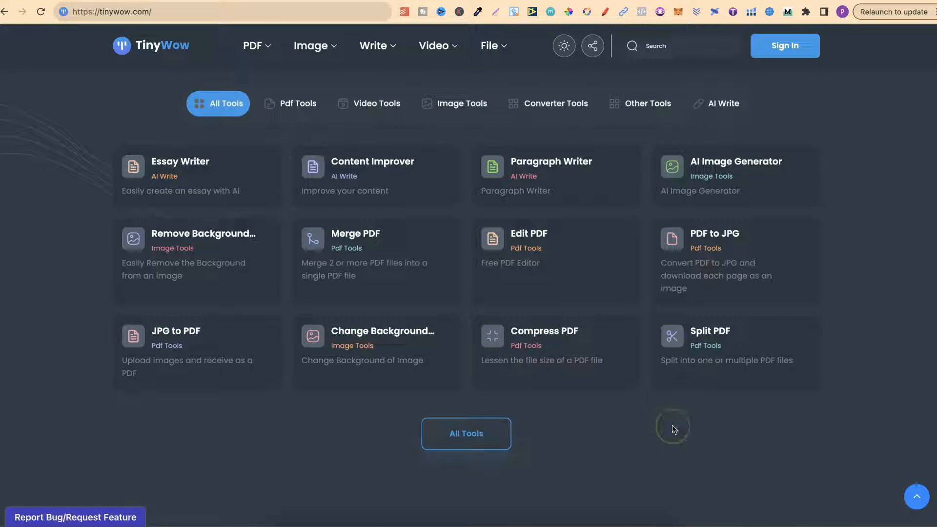
scroll(down, 3)
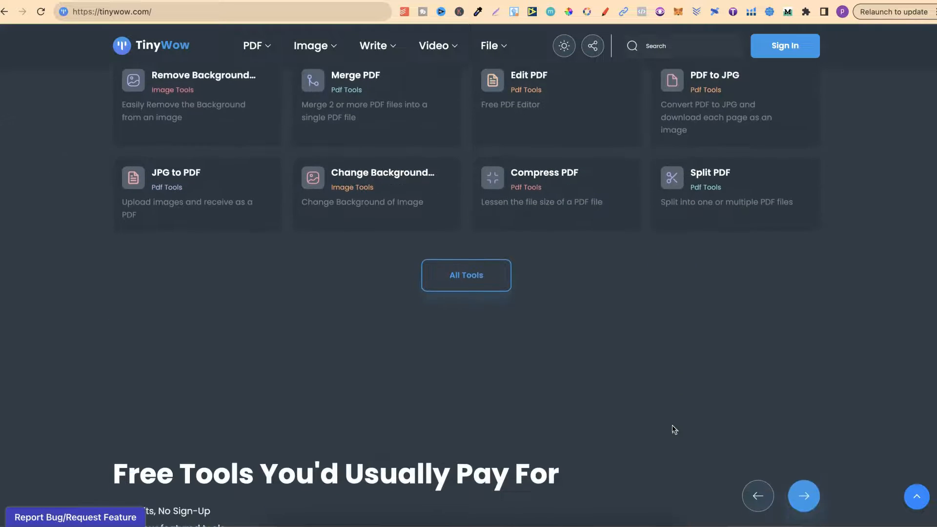
scroll(down, 3)
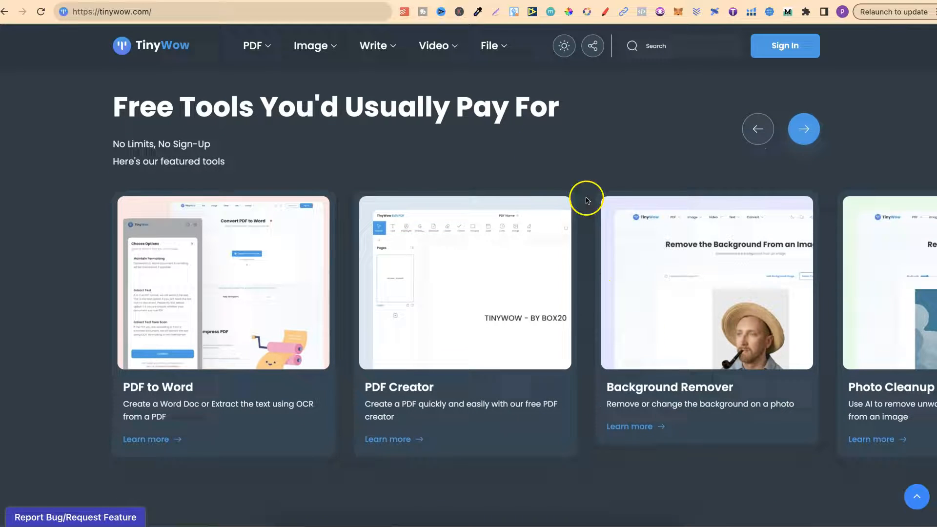
double_click(133, 145)
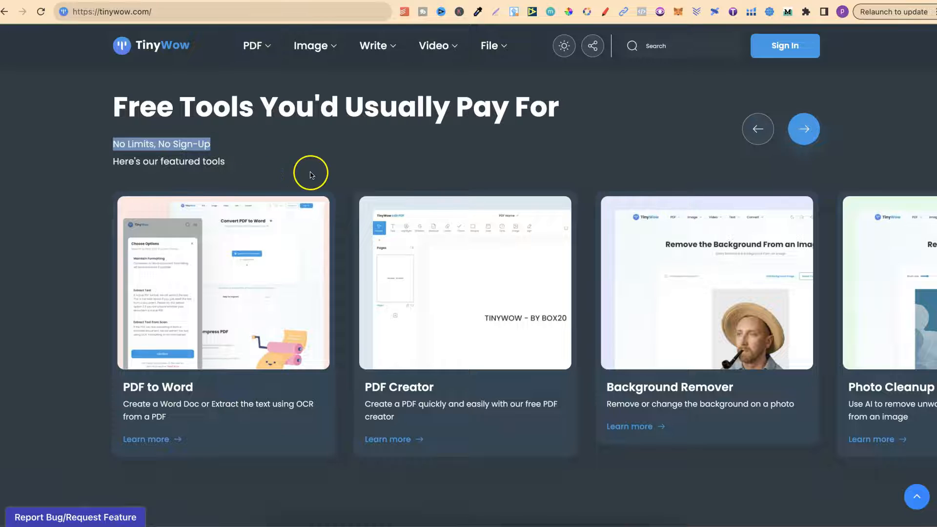
scroll(down, 3)
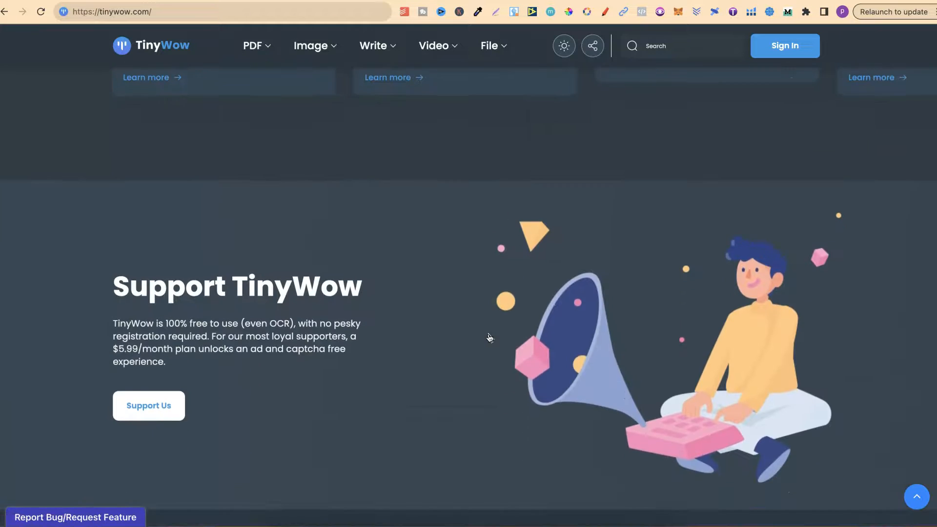
scroll(up, 3)
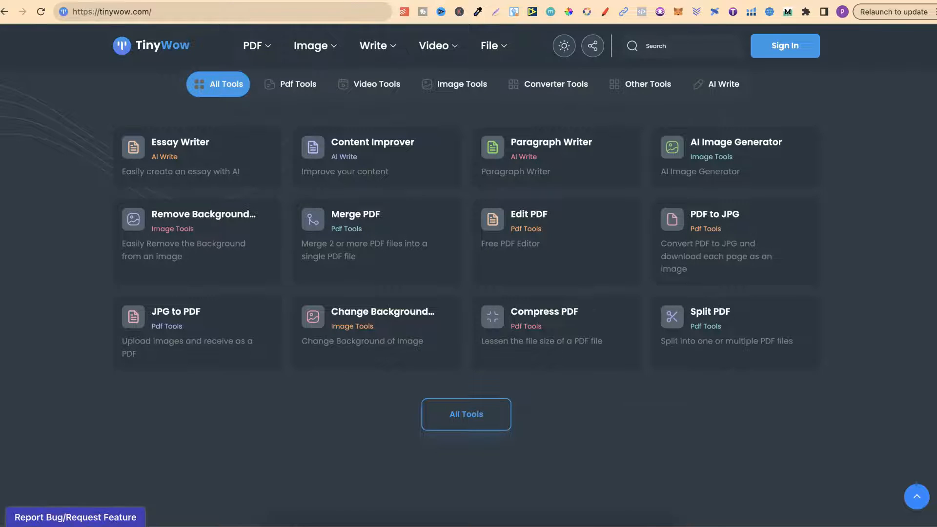
Open the full Tools page listing Upscale Image, Word to PDF, Story Generator and more.
click(465, 414)
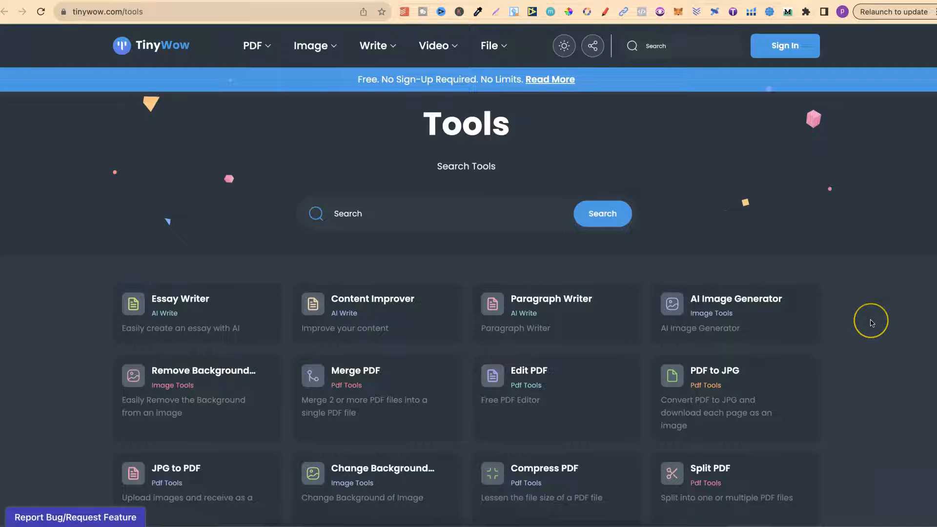
scroll(down, 3)
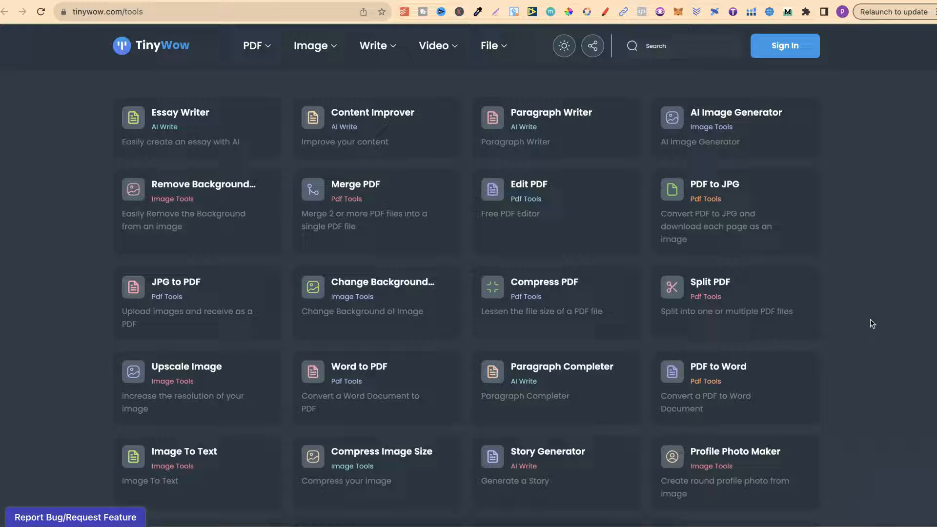
mouse_move(52, 481)
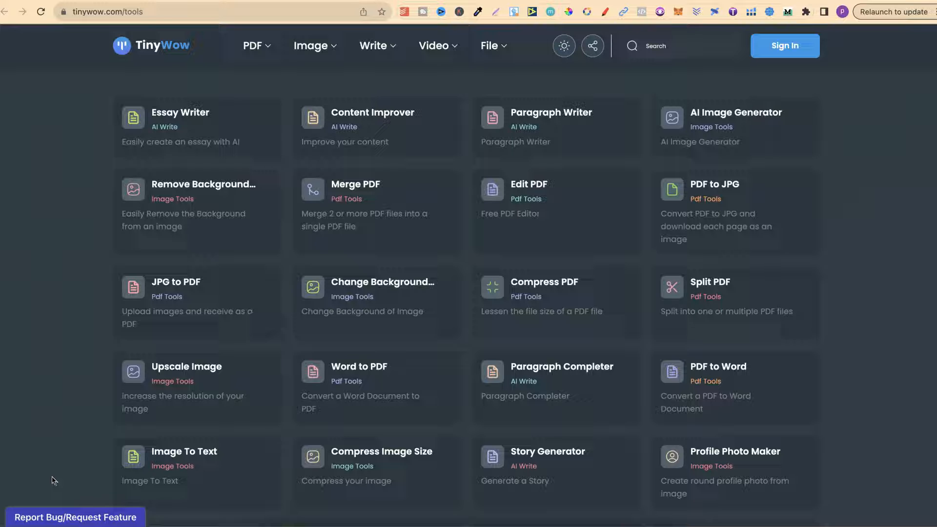
mouse_move(816, 294)
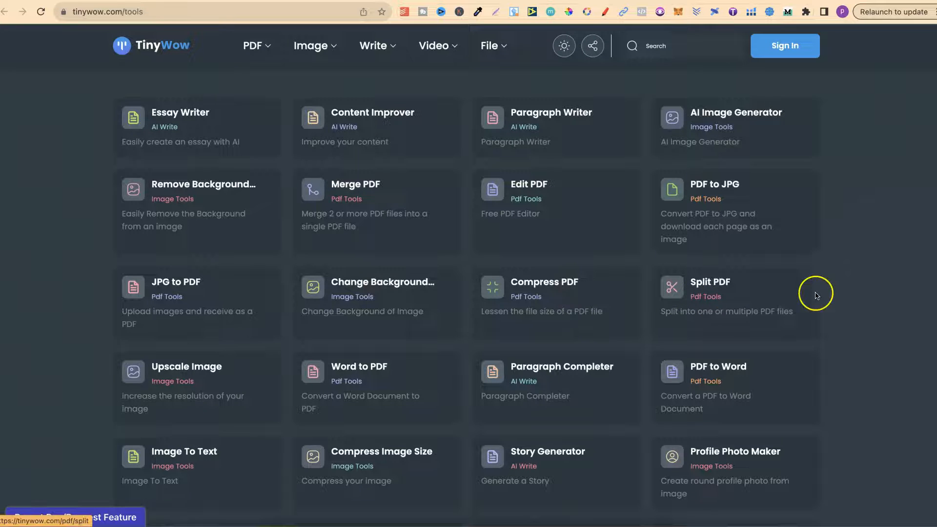
mouse_move(847, 302)
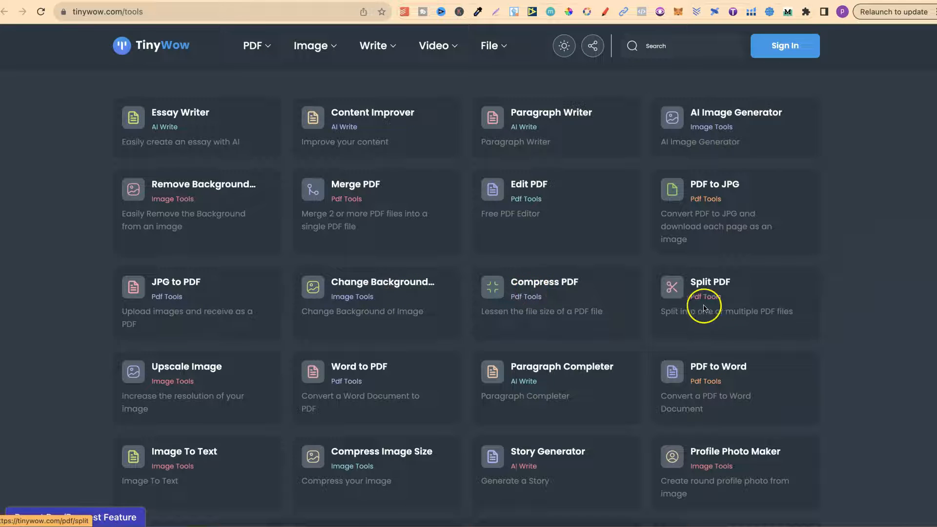
scroll(down, 3)
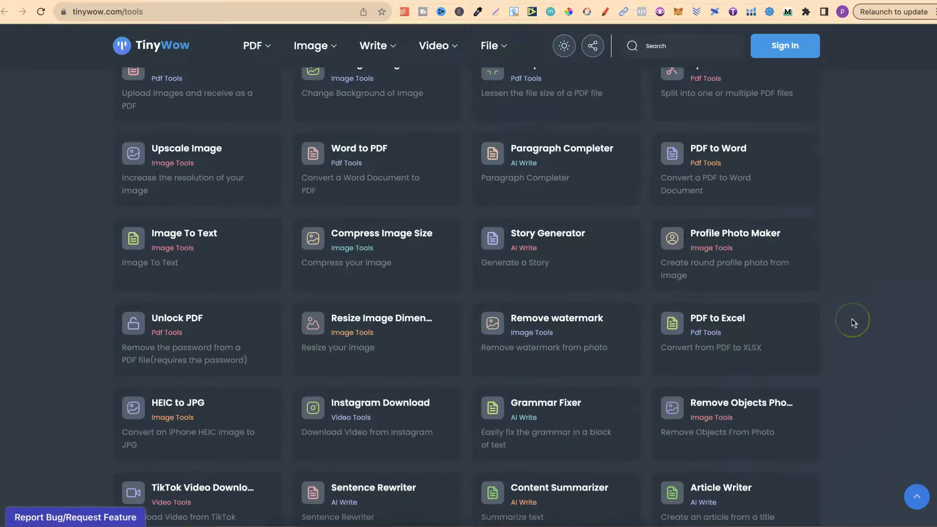
mouse_move(341, 174)
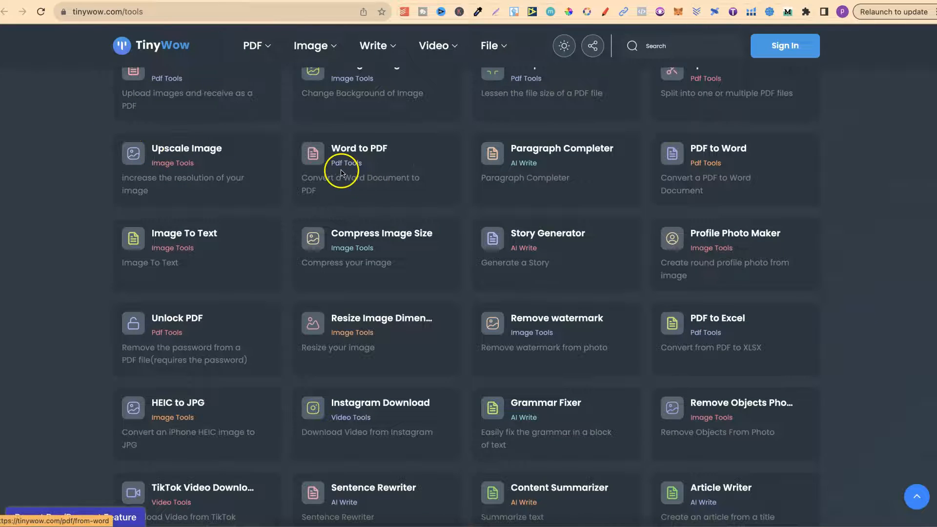
mouse_move(549, 170)
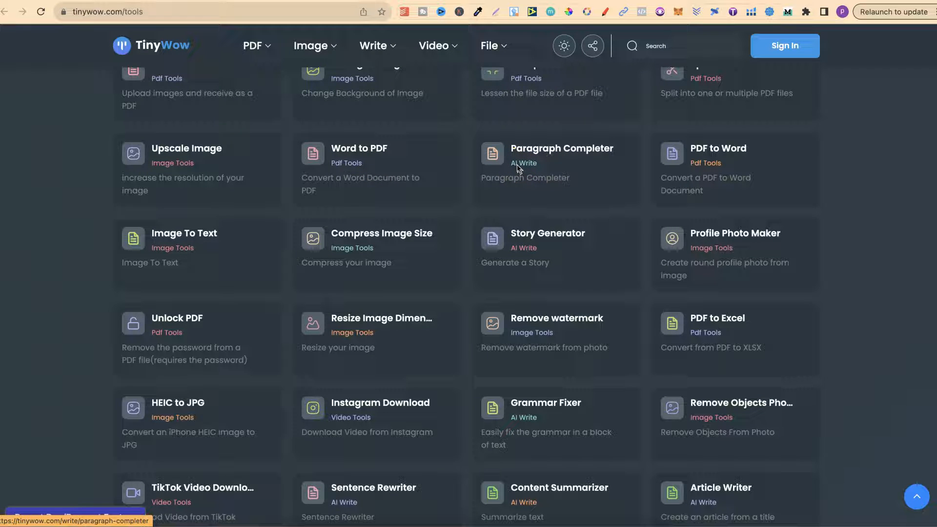
mouse_move(898, 285)
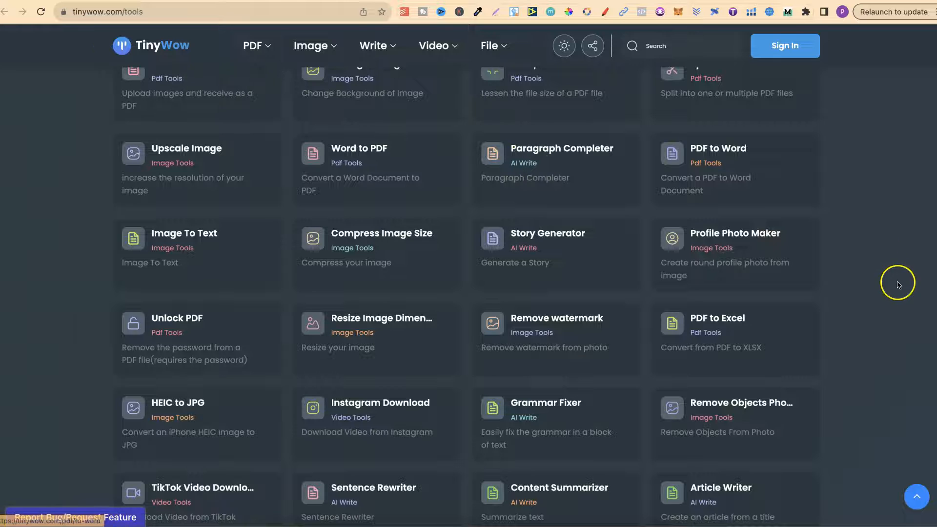
scroll(down, 3)
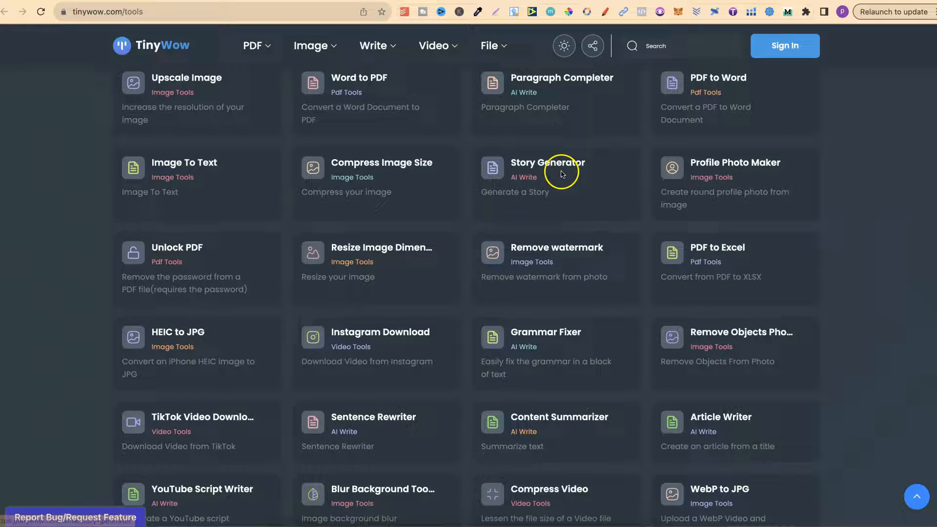
mouse_move(368, 163)
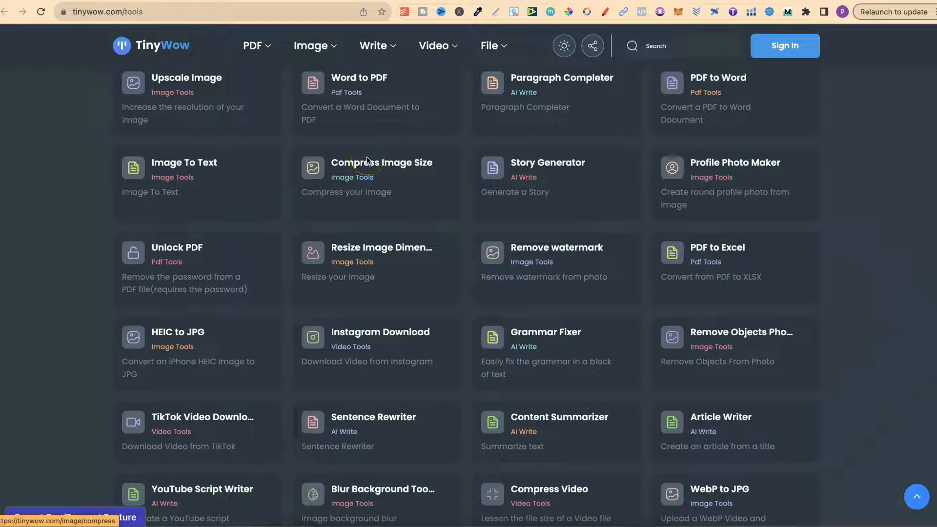
mouse_move(861, 375)
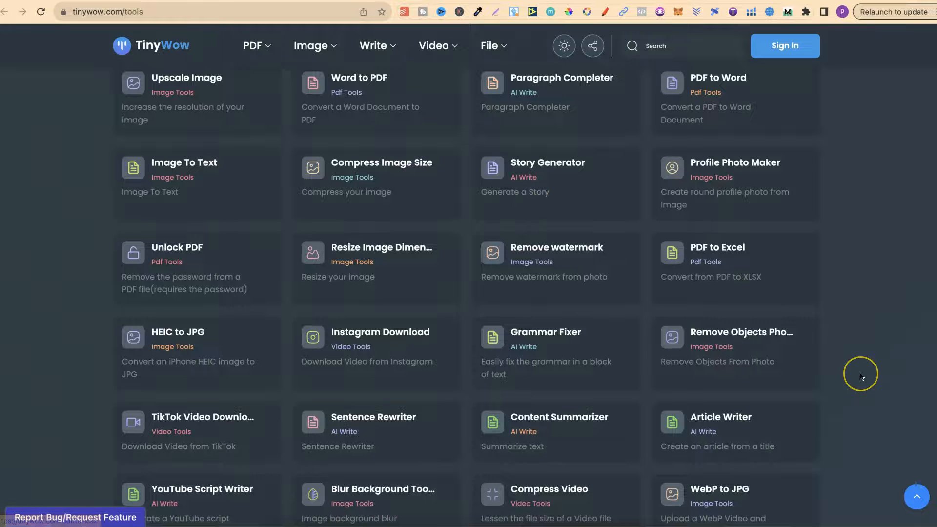
scroll(down, 3)
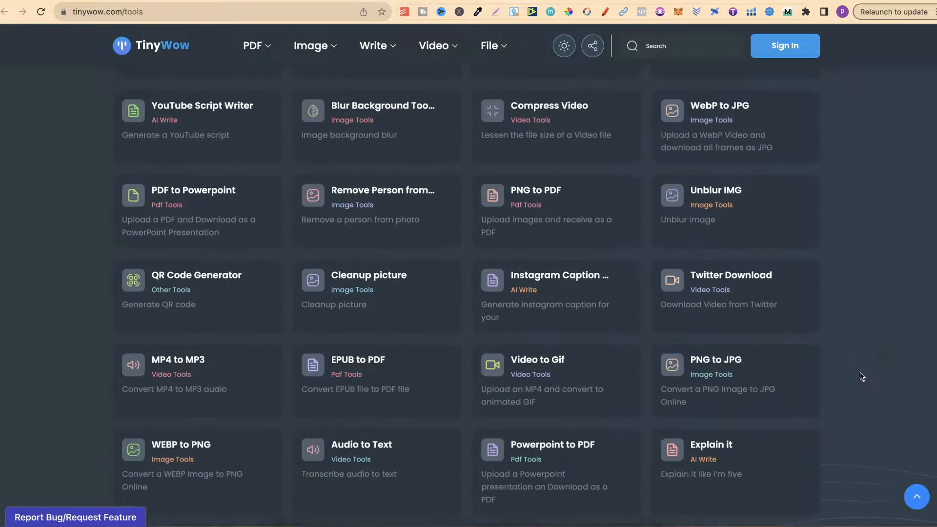
scroll(down, 3)
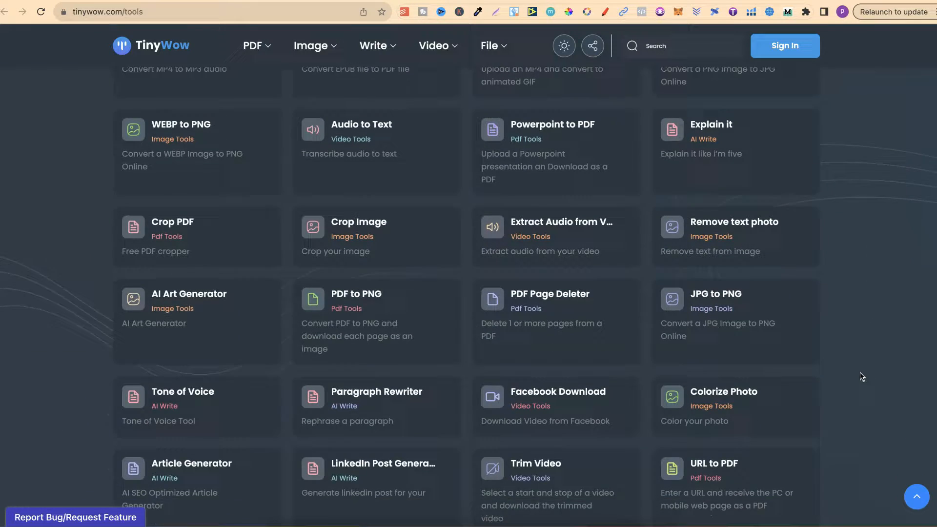
scroll(down, 3)
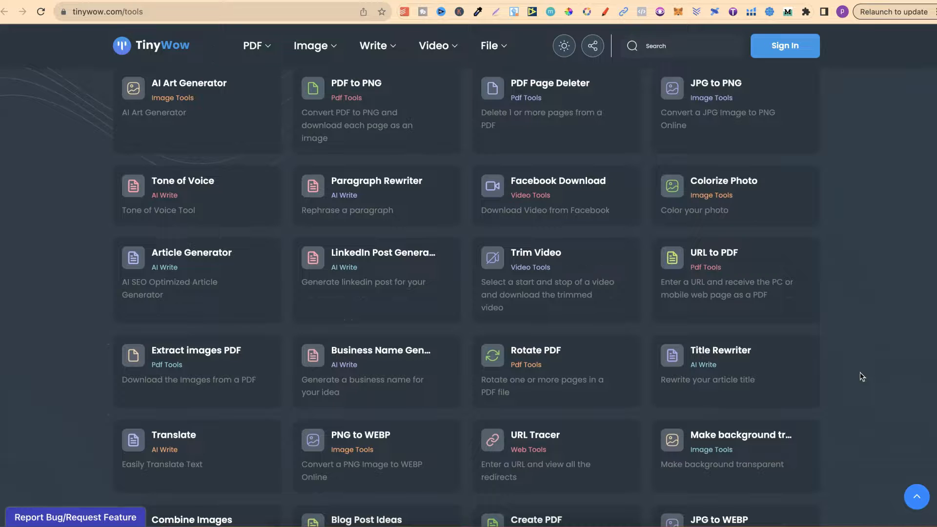
scroll(down, 3)
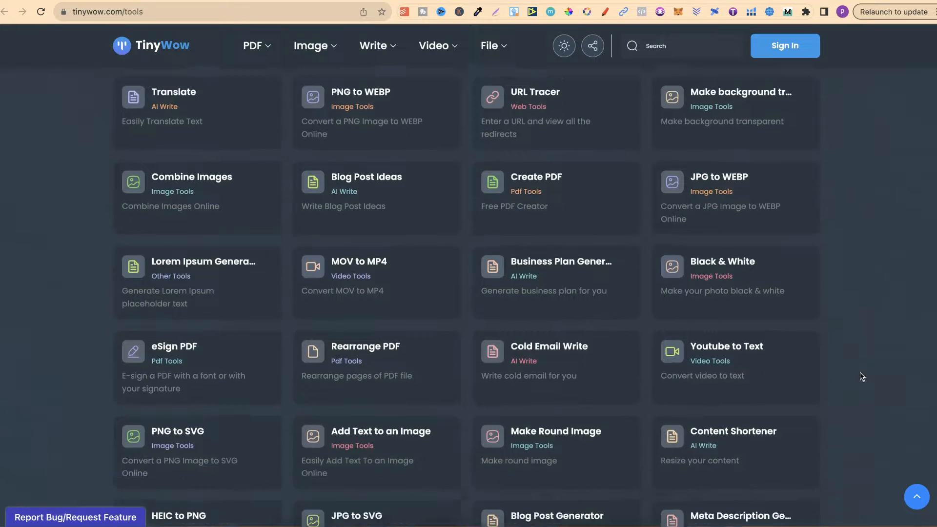
scroll(down, 3)
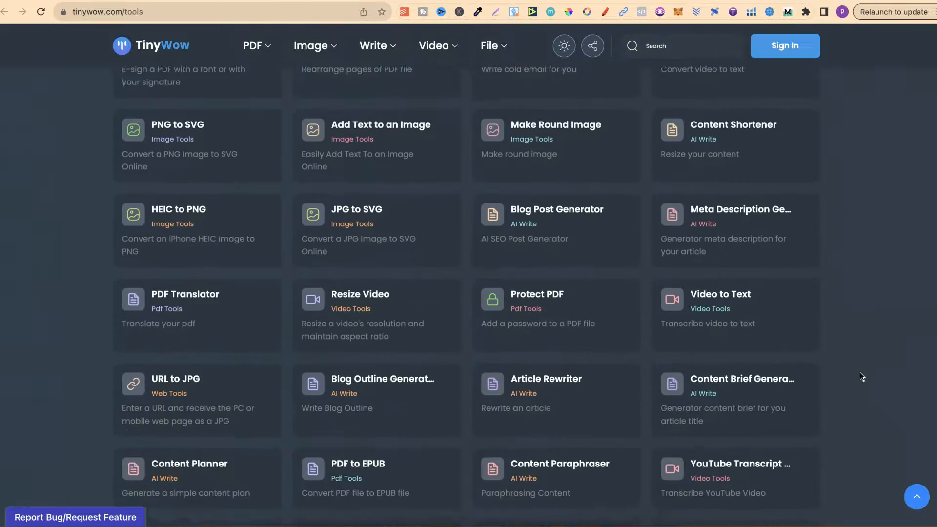
scroll(down, 3)
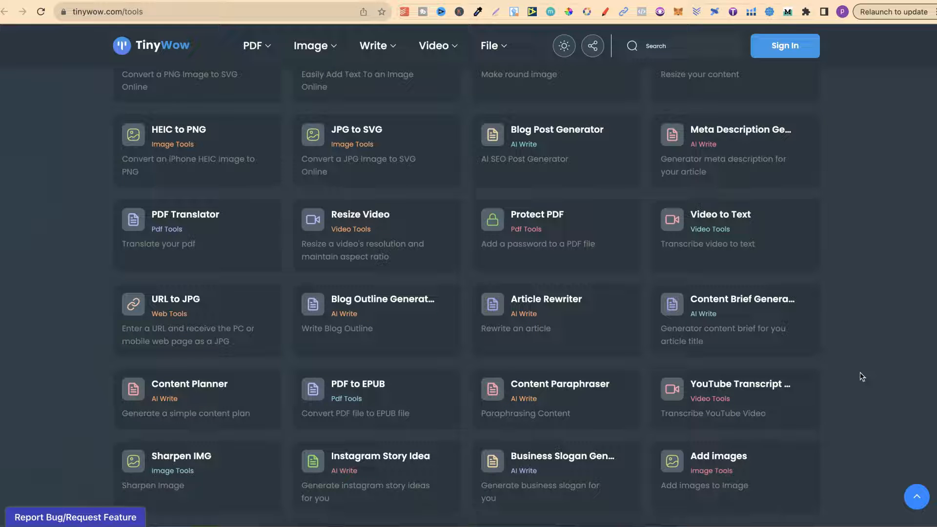
scroll(down, 3)
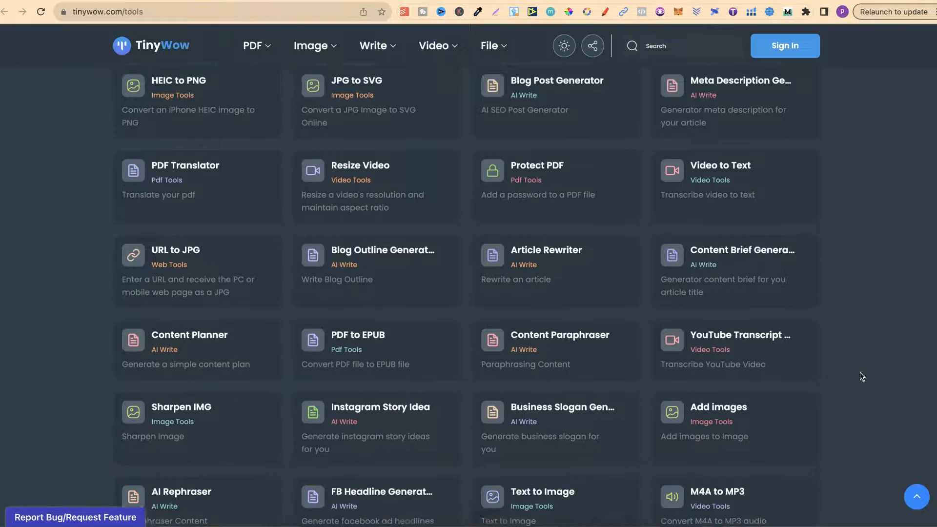
scroll(down, 3)
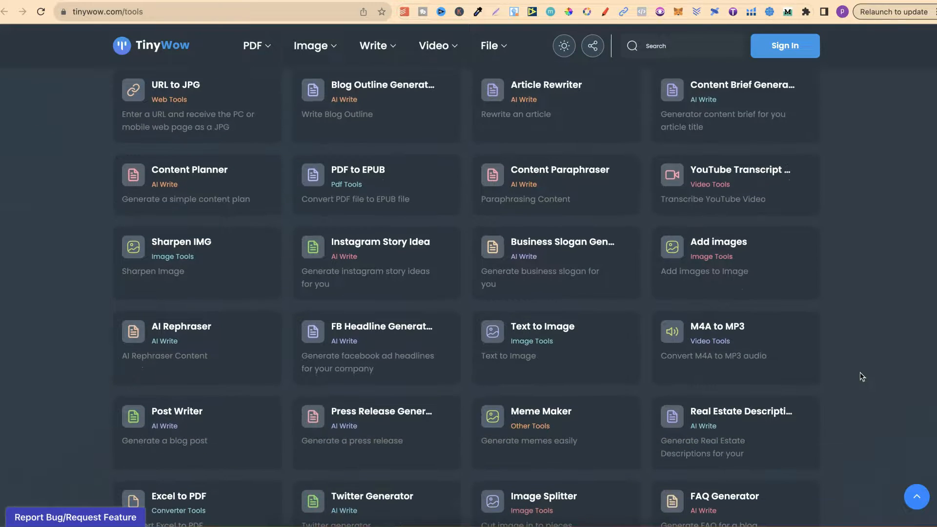
scroll(down, 3)
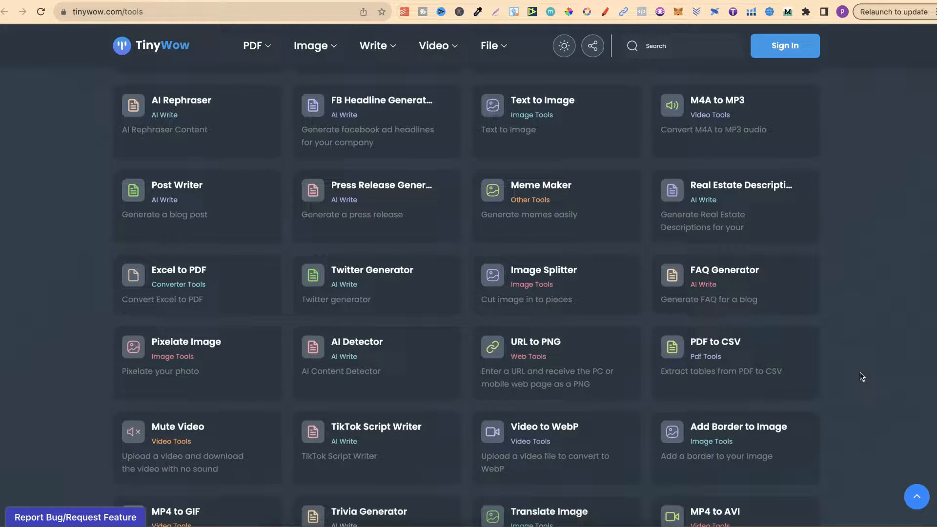
scroll(down, 3)
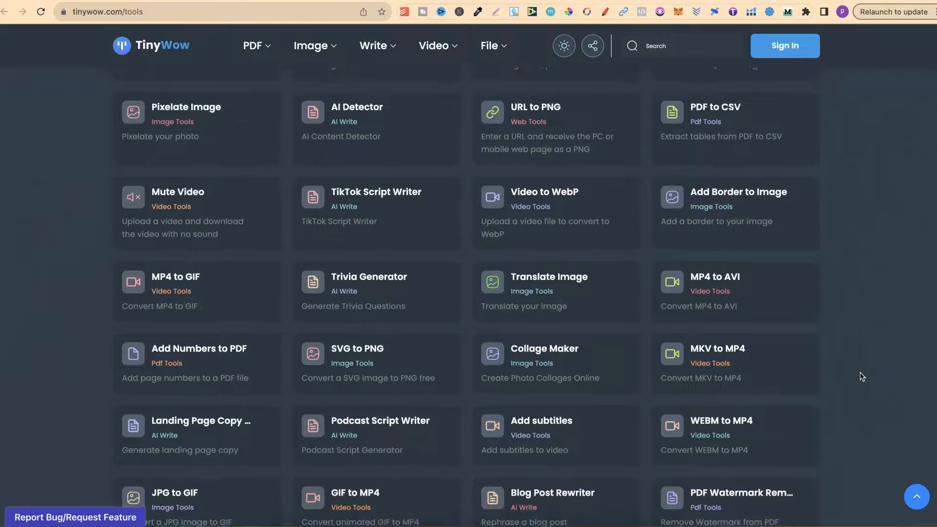
scroll(down, 3)
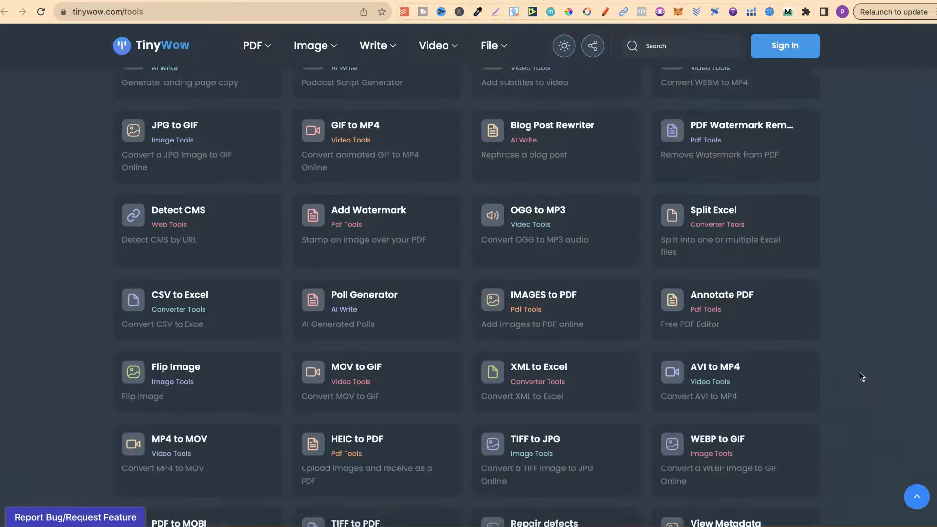
scroll(down, 3)
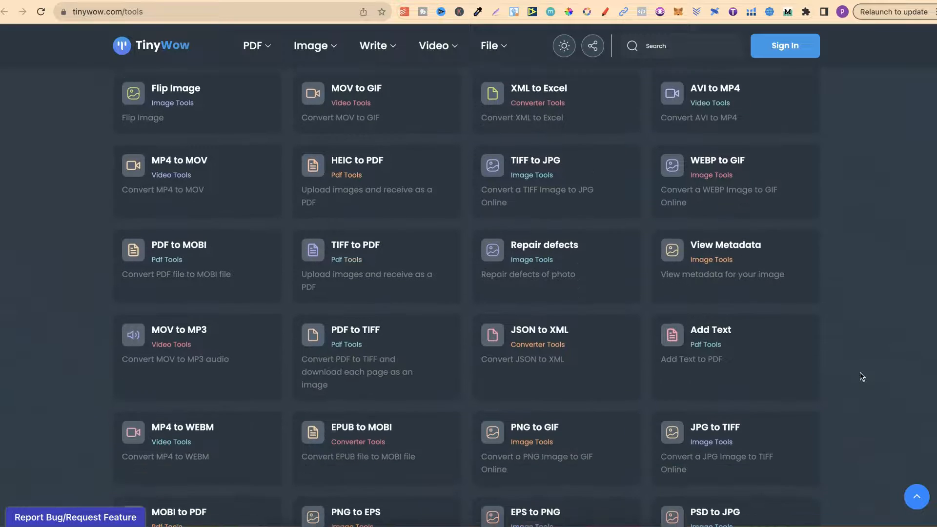
scroll(down, 3)
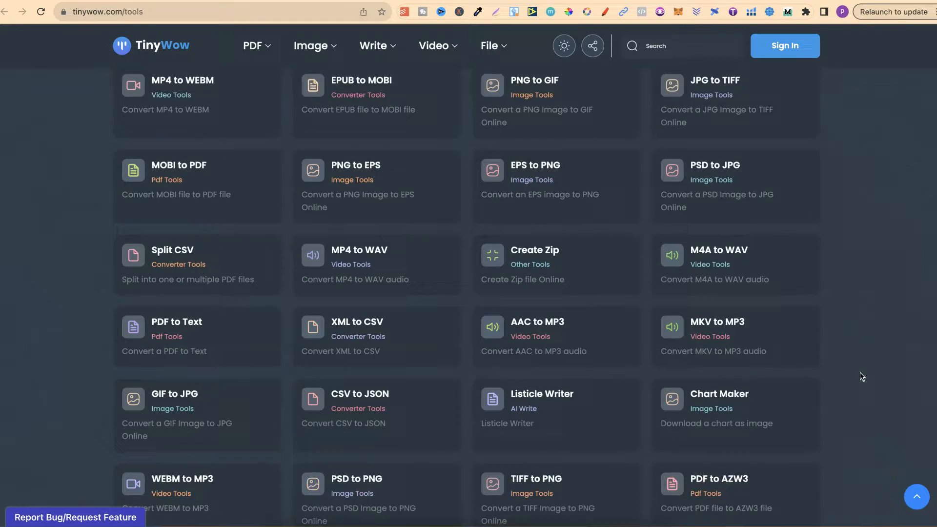
scroll(down, 3)
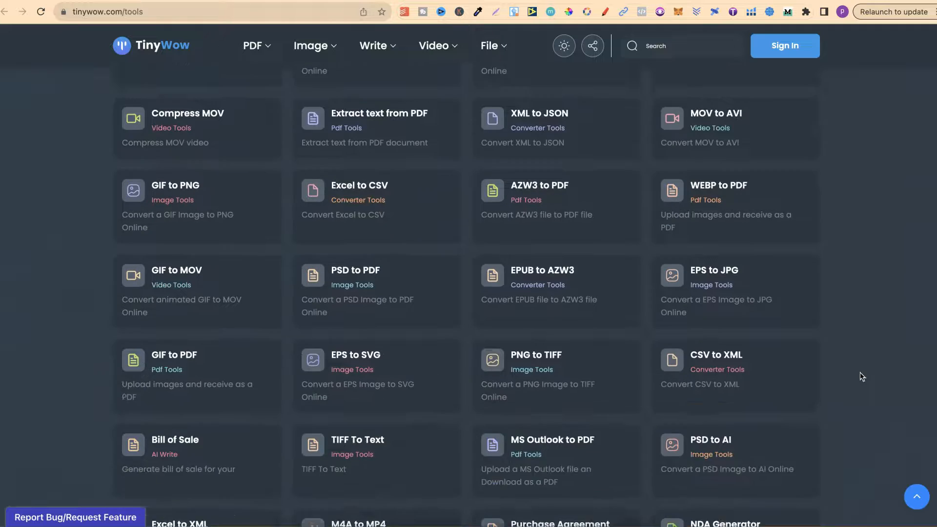
scroll(down, 3)
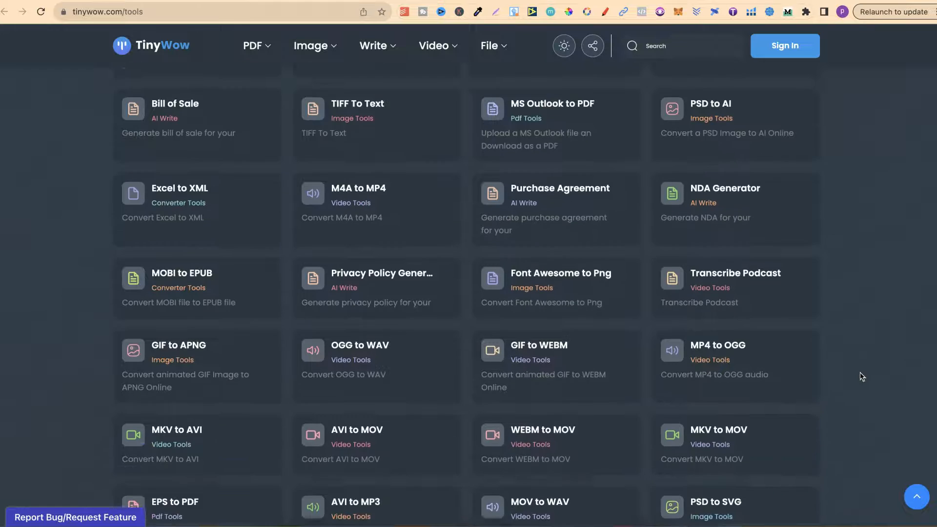
scroll(down, 3)
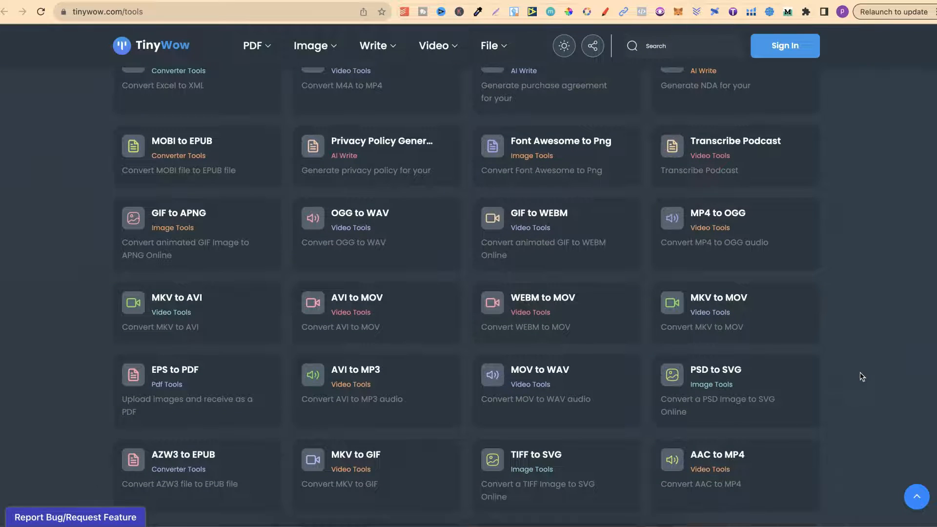
scroll(down, 3)
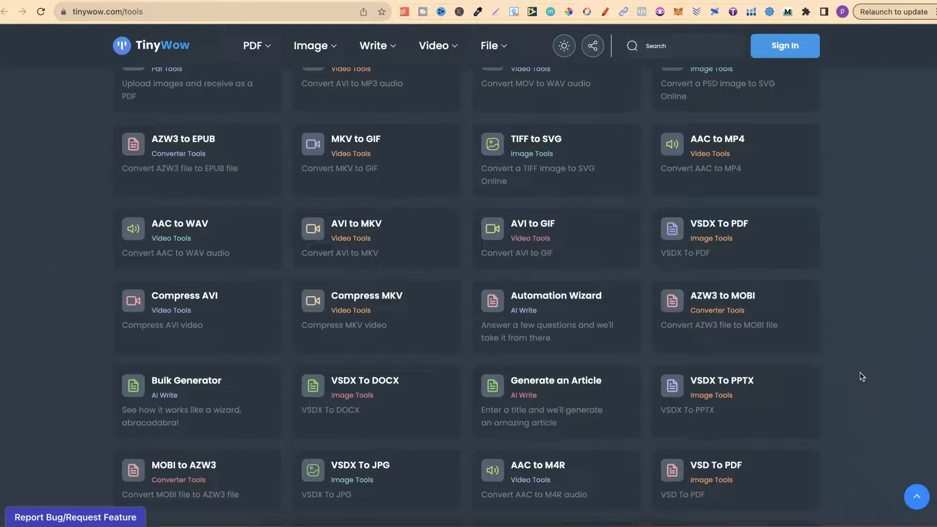
scroll(down, 3)
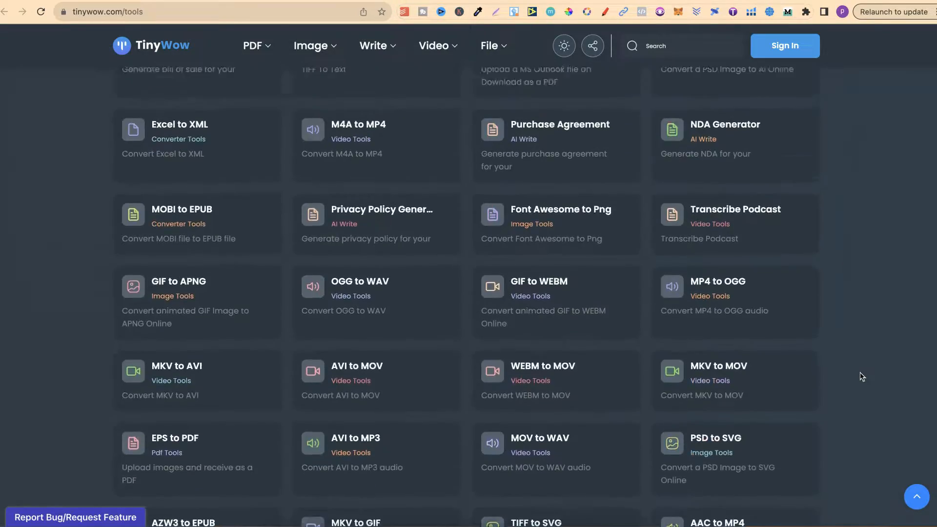
scroll(up, 3)
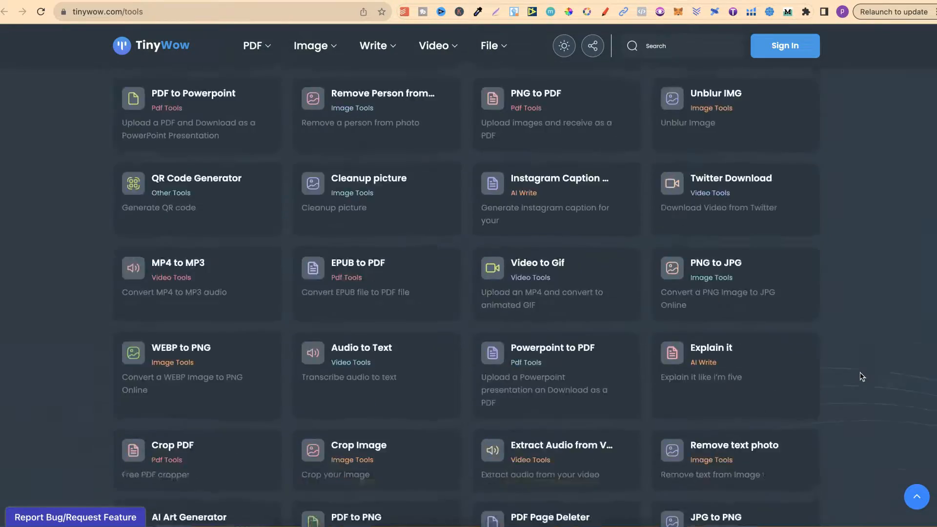
scroll(up, 3)
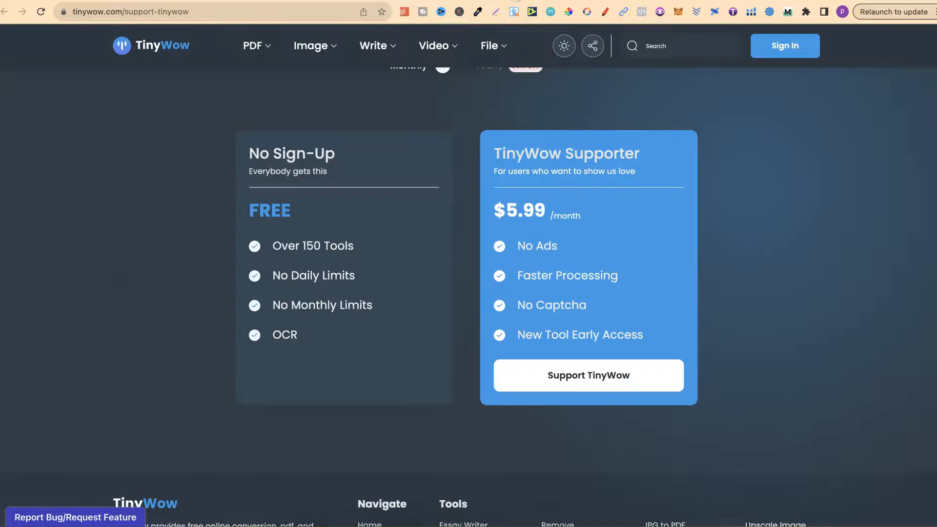
mouse_move(56, 473)
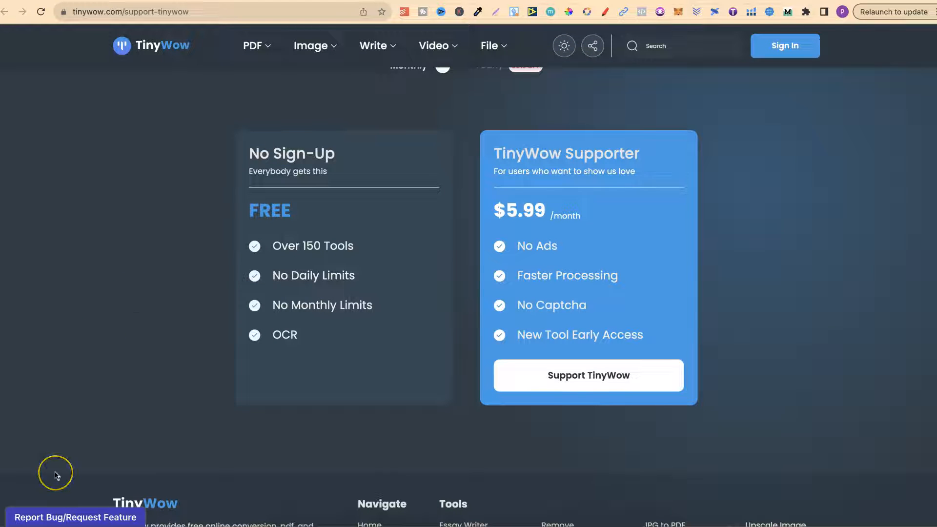
mouse_move(203, 379)
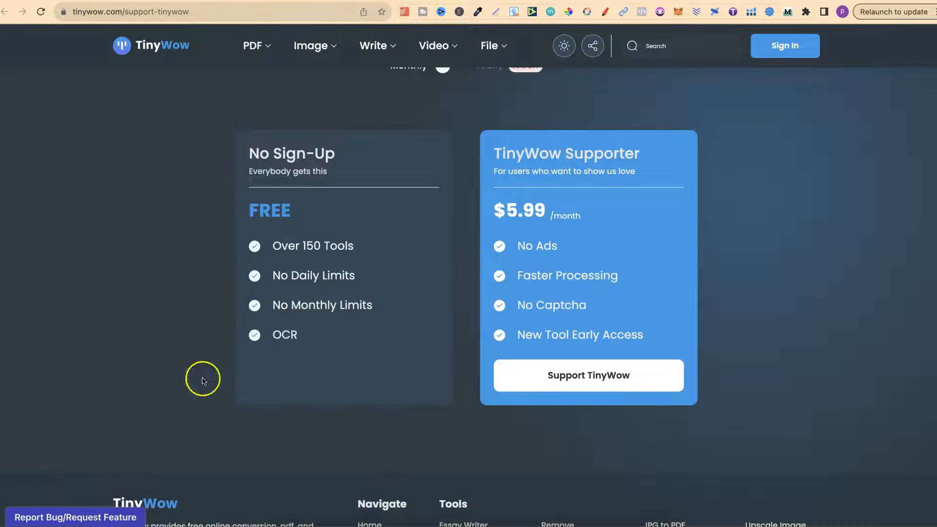
mouse_move(298, 172)
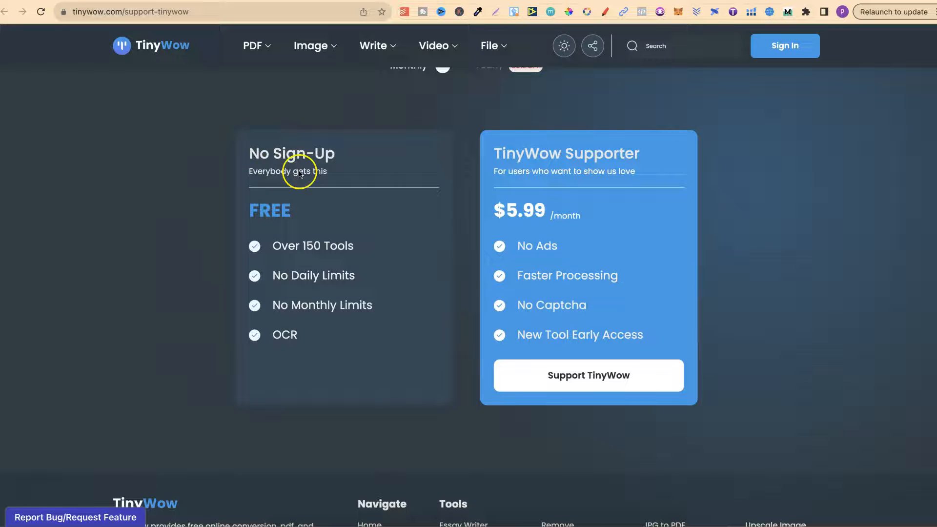
mouse_move(248, 208)
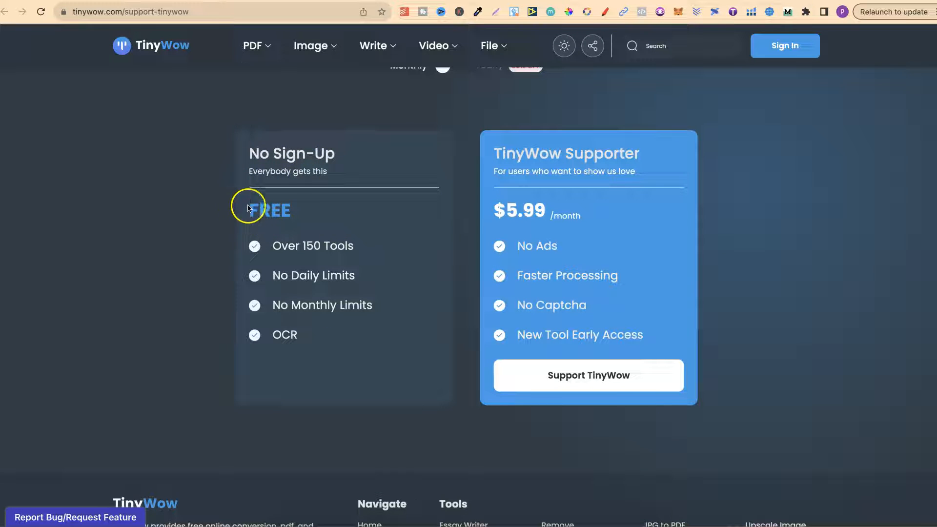
mouse_move(315, 250)
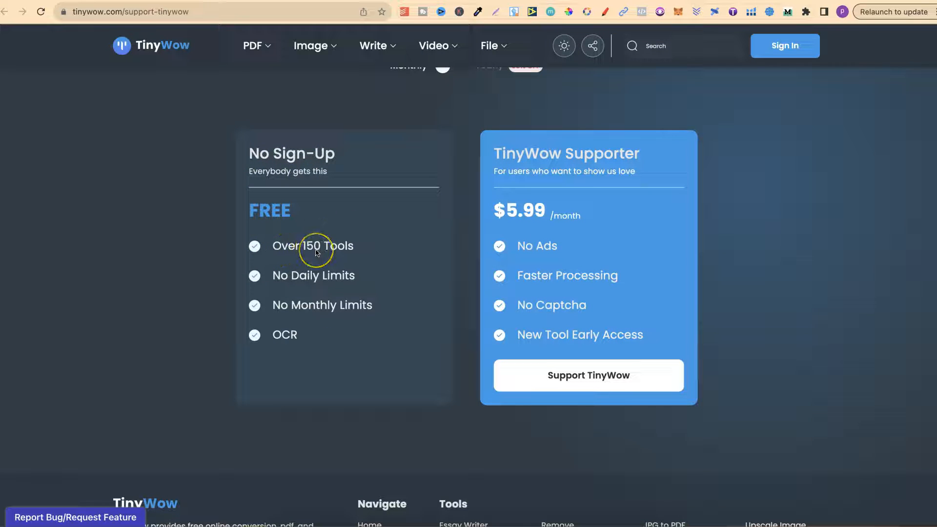
mouse_move(315, 251)
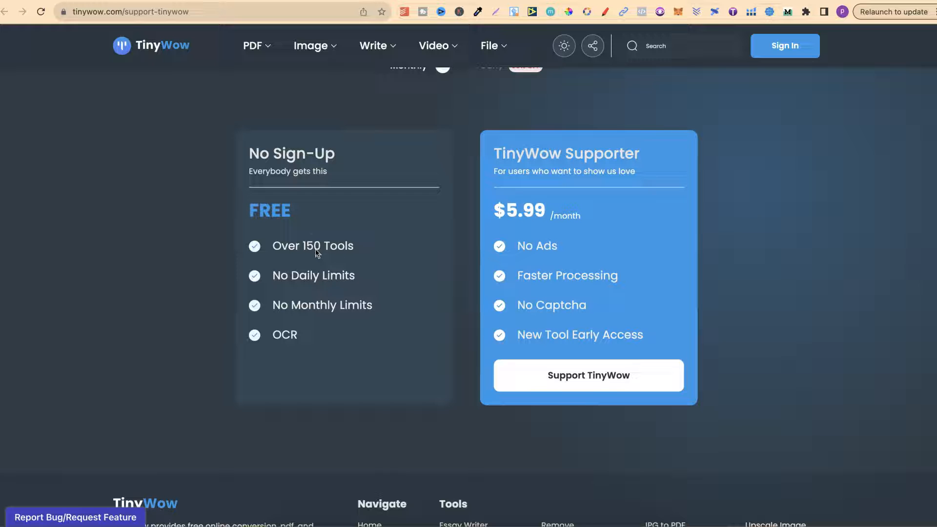
mouse_move(337, 281)
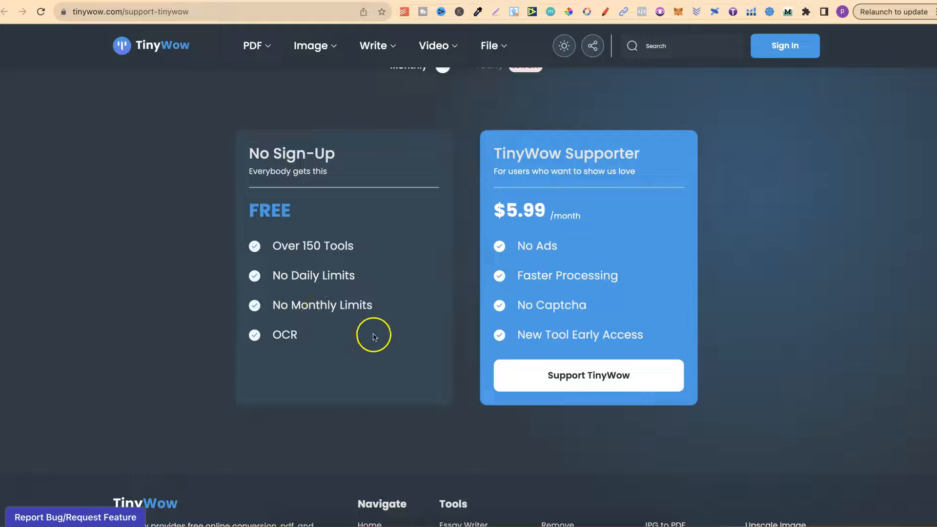
mouse_move(293, 335)
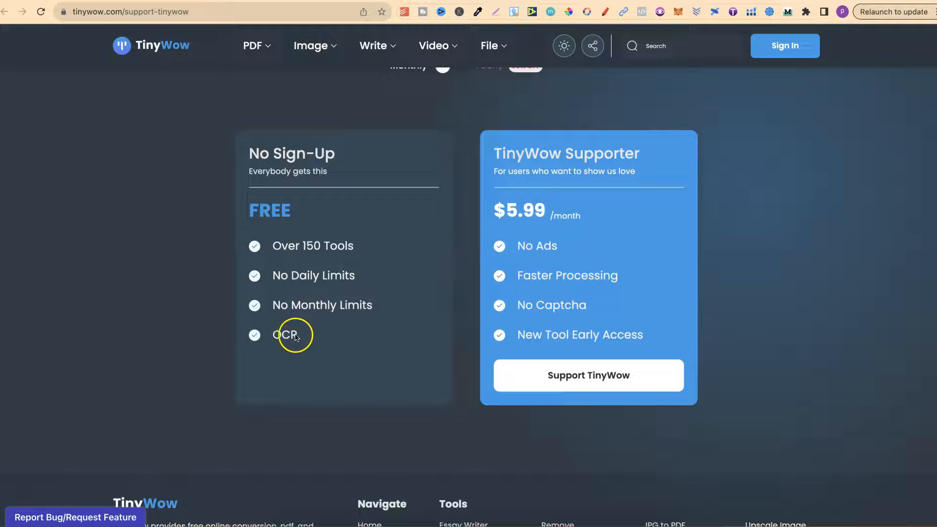
mouse_move(302, 343)
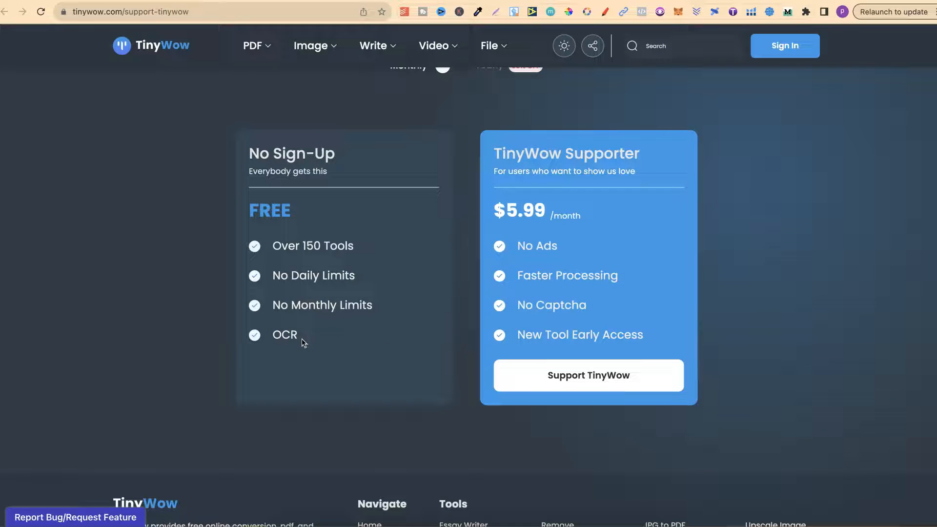
mouse_move(531, 220)
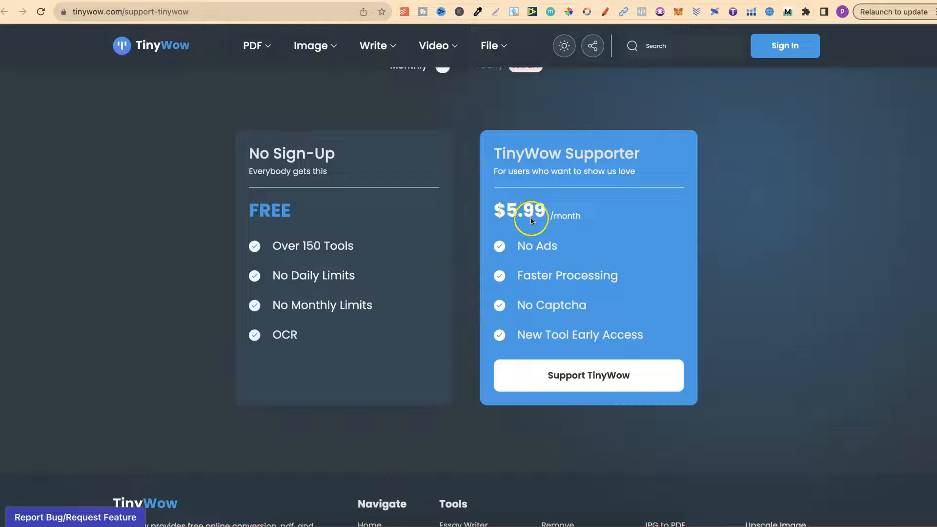
mouse_move(509, 249)
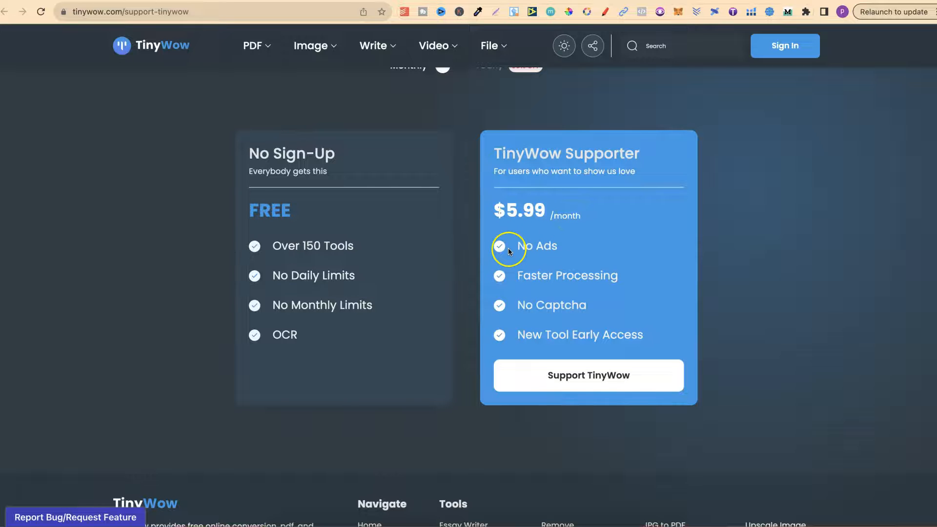
mouse_move(620, 278)
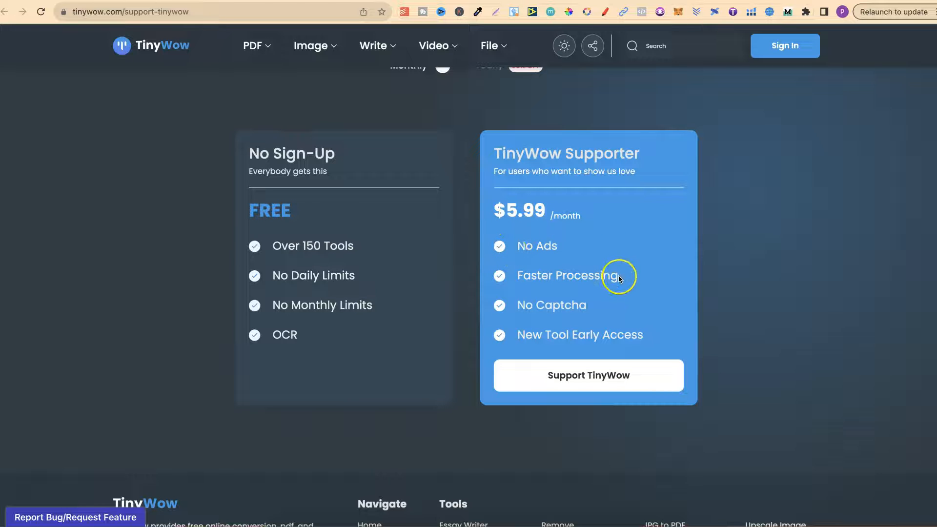
mouse_move(580, 302)
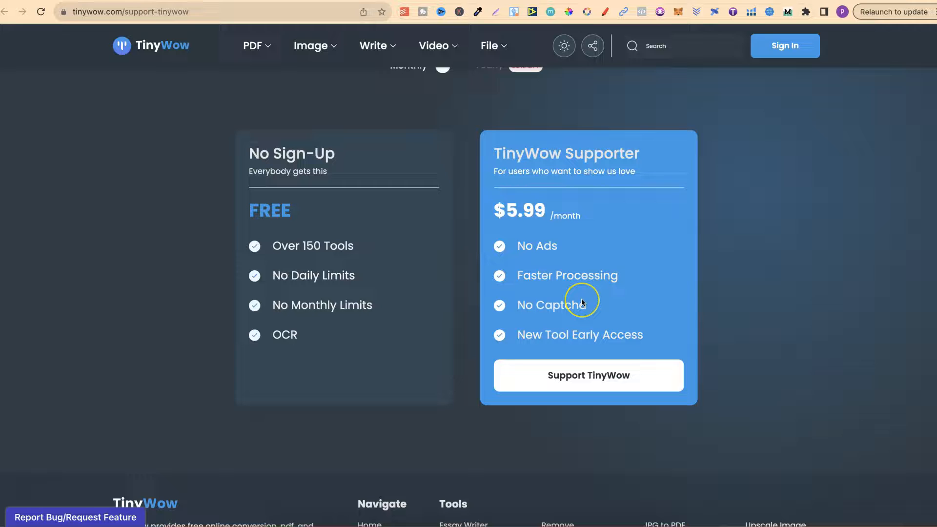
mouse_move(582, 302)
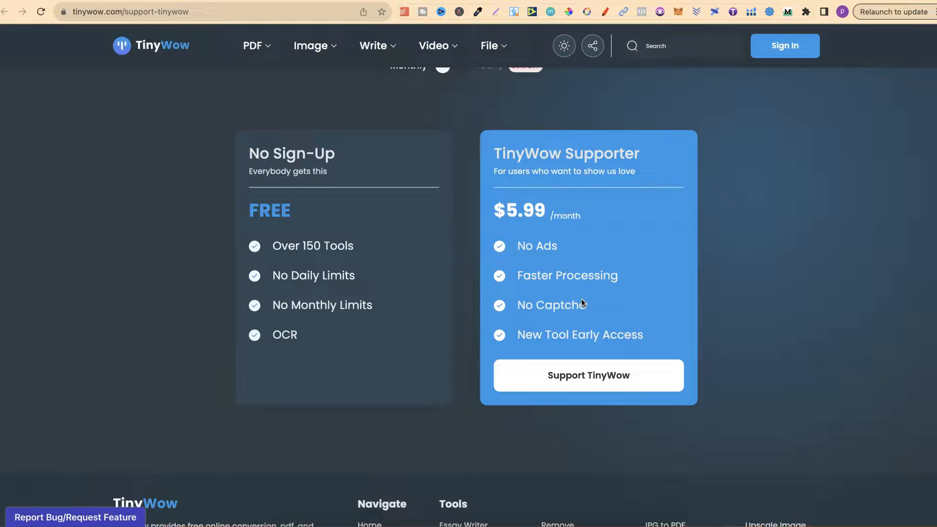
mouse_move(737, 257)
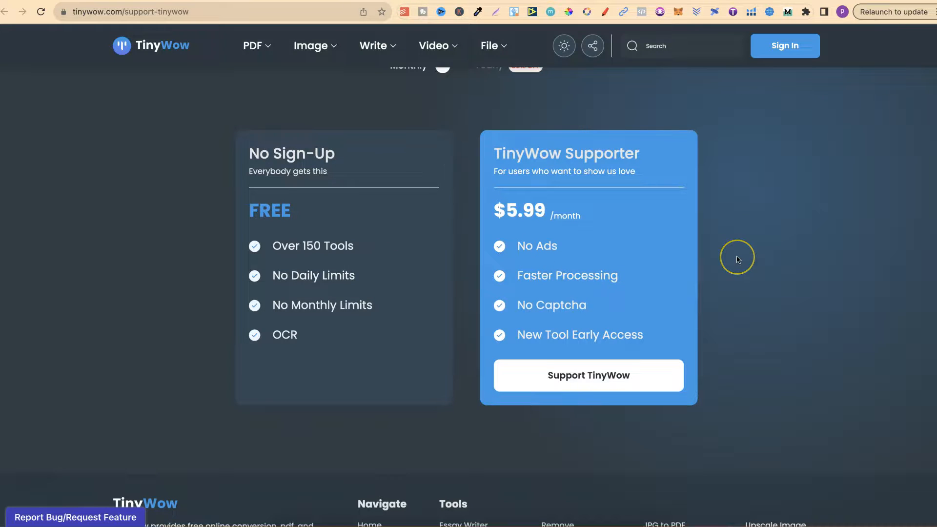
mouse_move(661, 156)
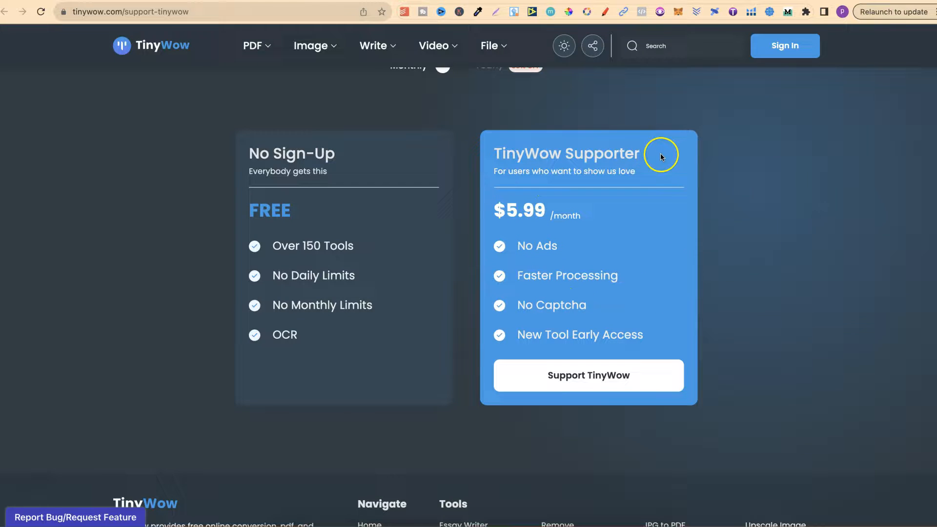
scroll(up, 3)
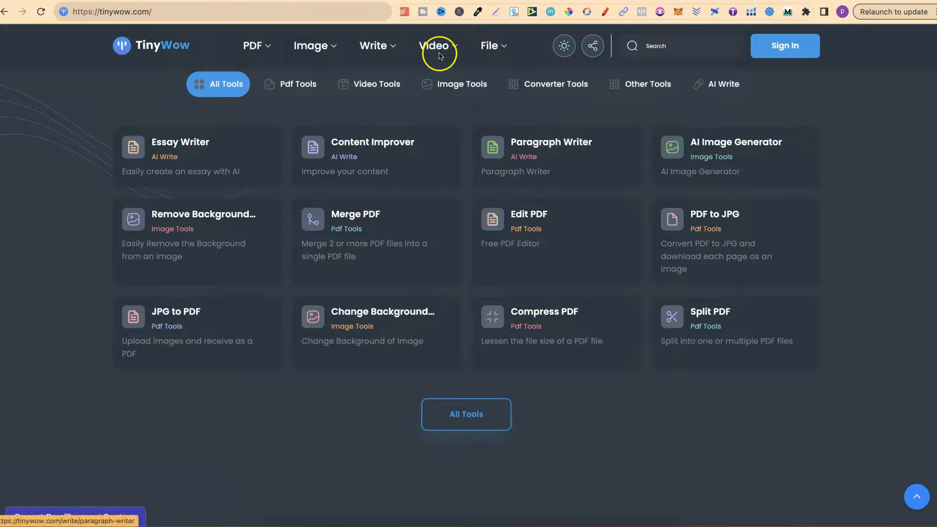
Scroll up to the homepage's 'All free, no catch' tagline and featured tool grid.
scroll(up, 3)
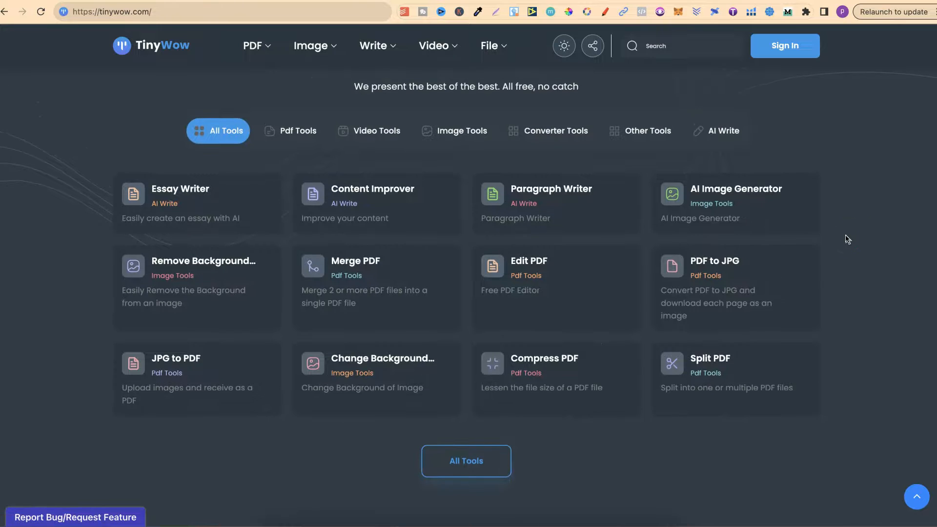